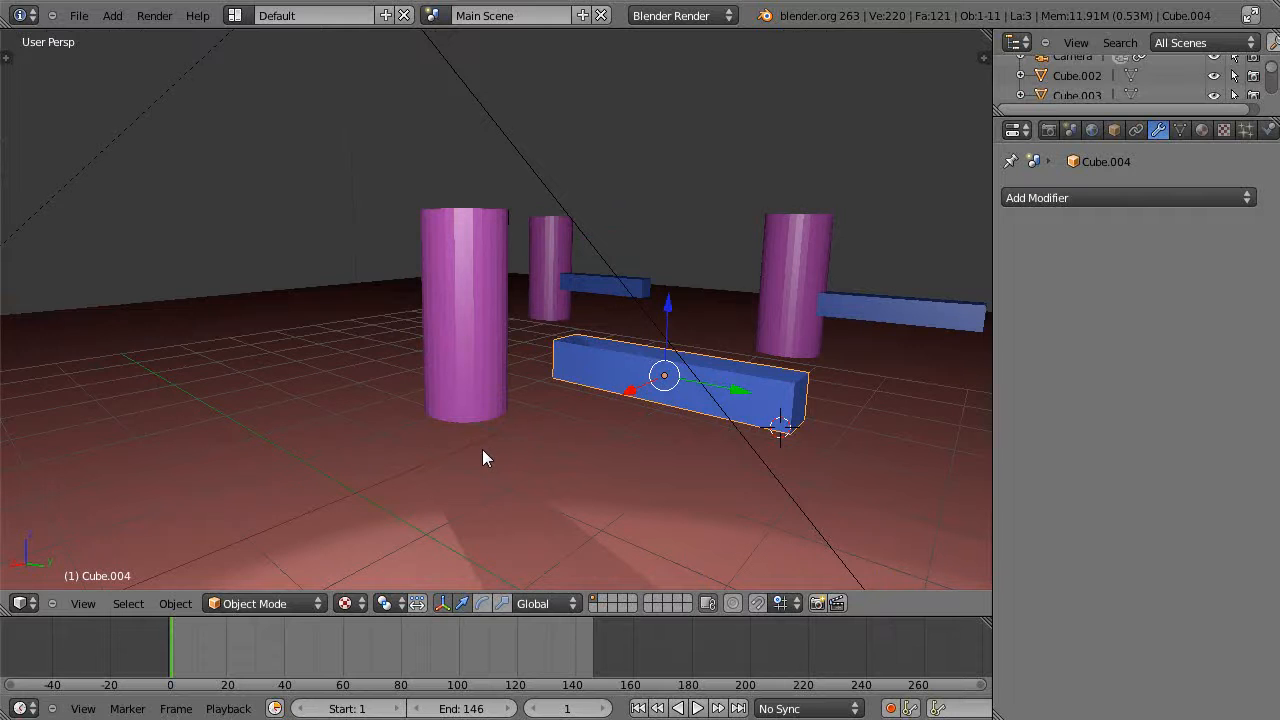
mouse_move(482, 382)
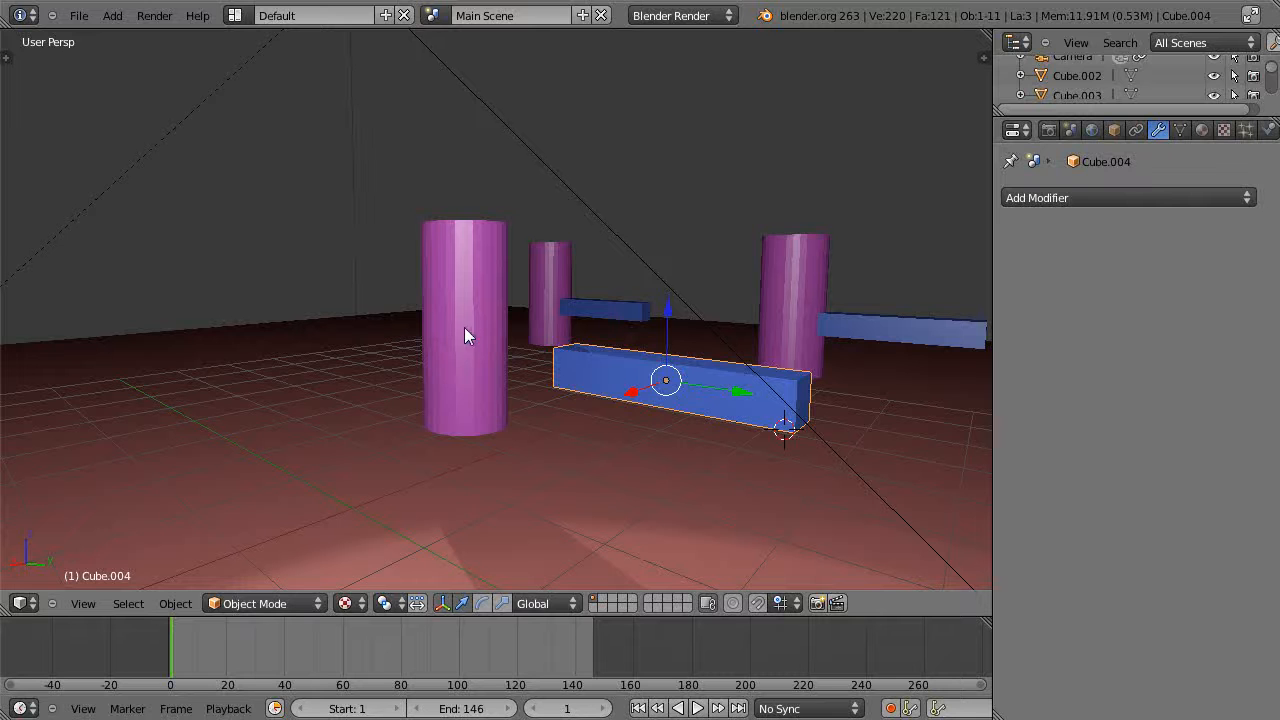
mouse_move(750, 420)
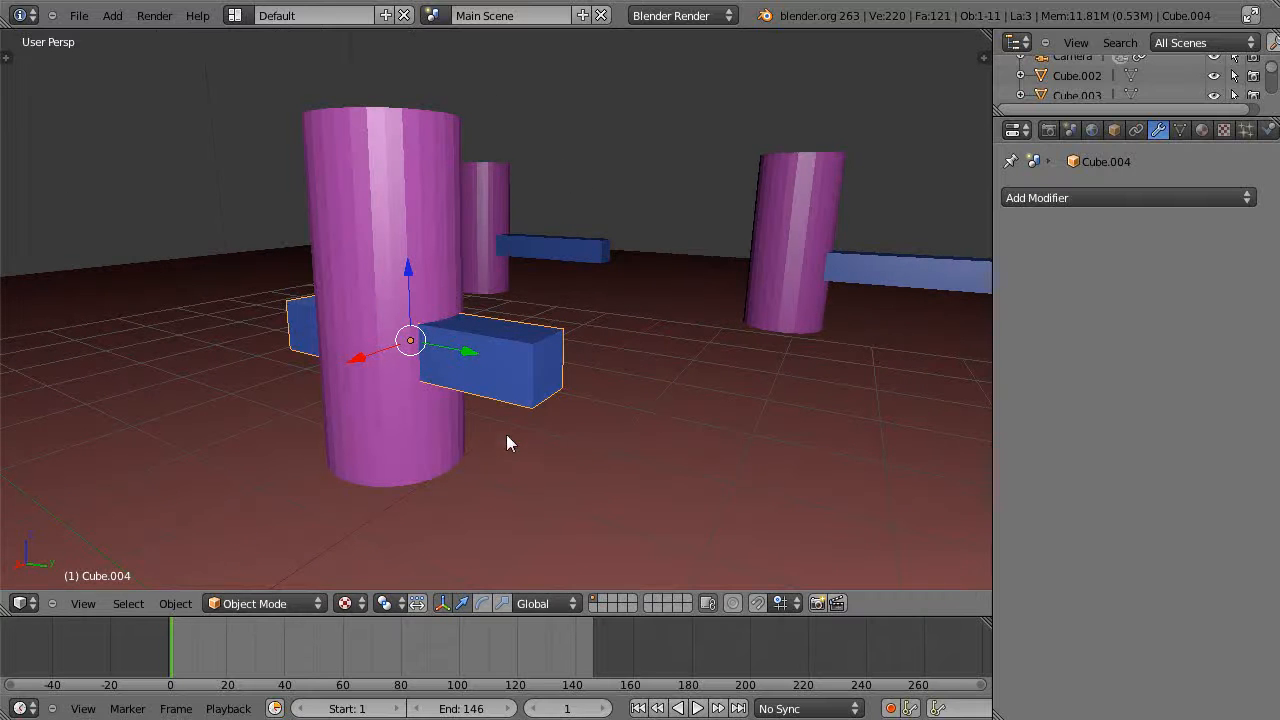
mouse_move(1136, 210)
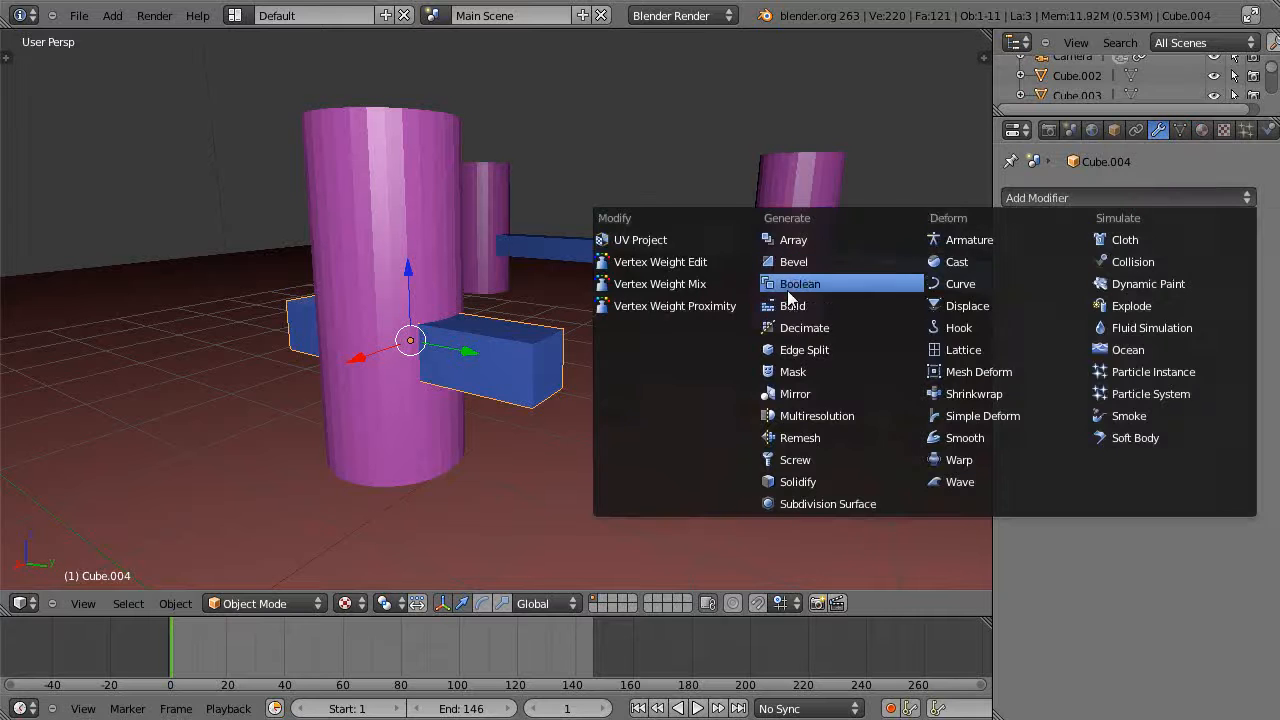
Give the blue bar Cube.004 a Boolean modifier set to Difference
click(800, 284)
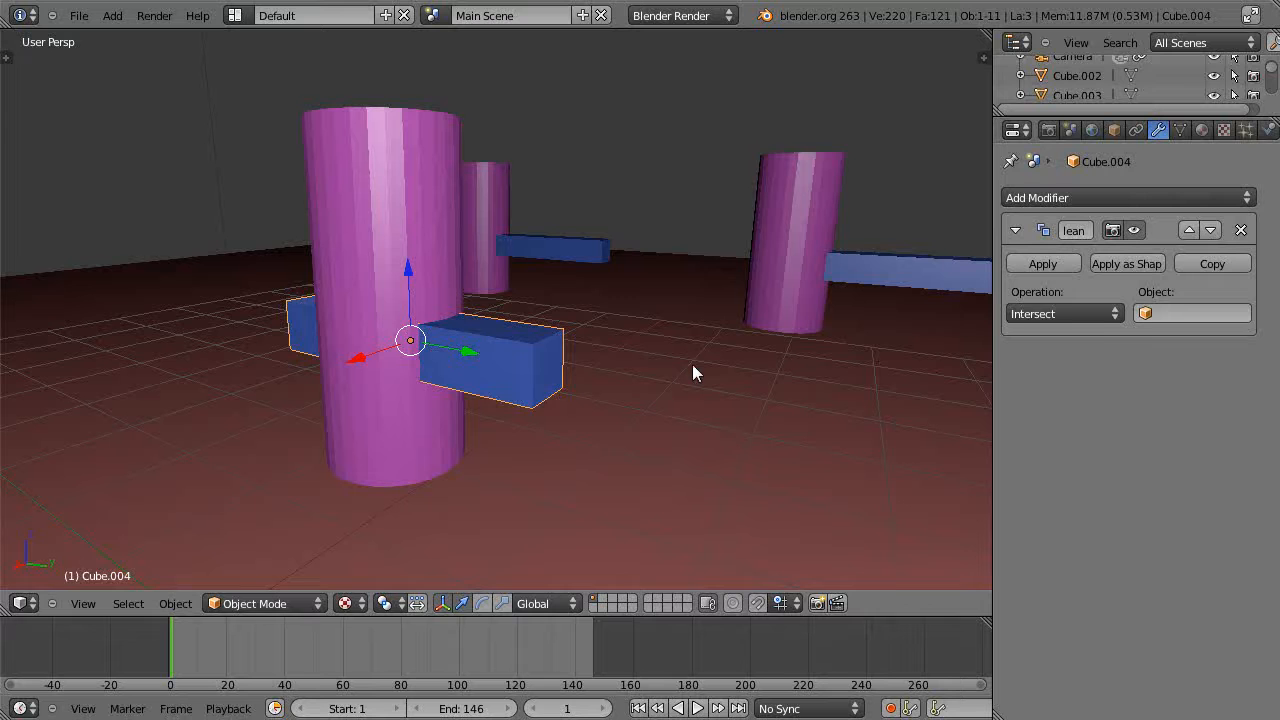
mouse_move(1060, 312)
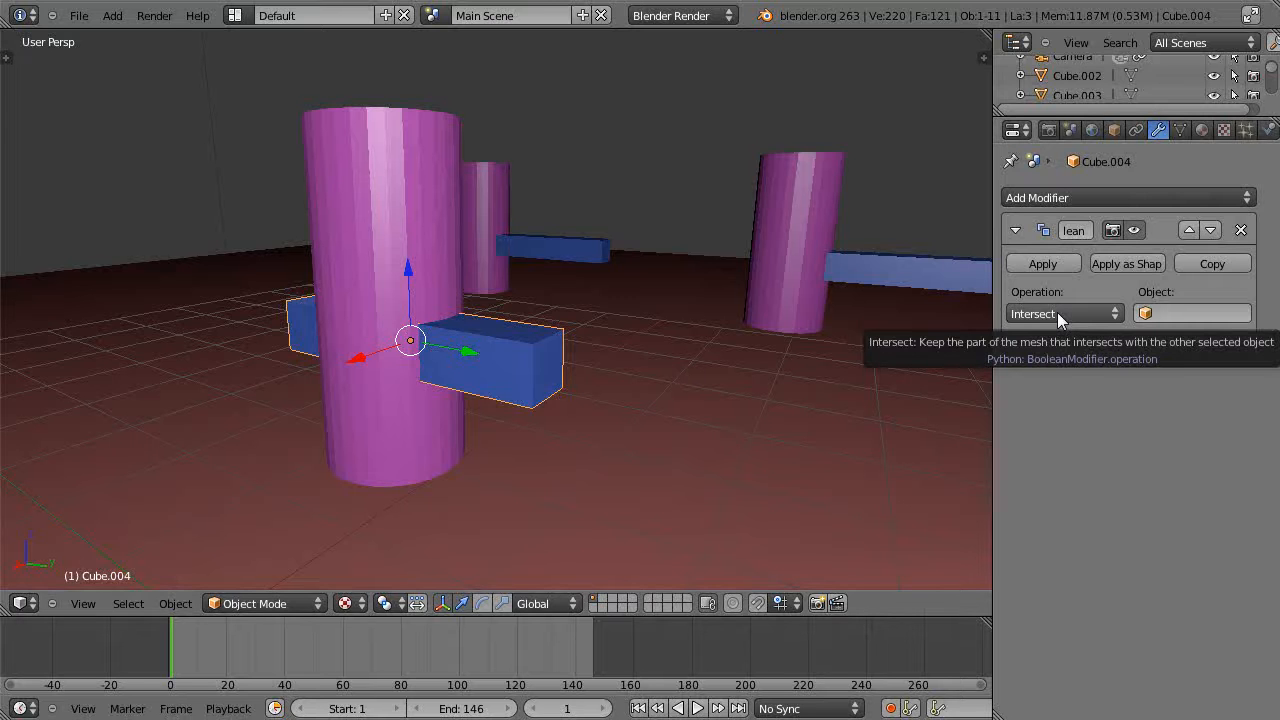
click(1060, 312)
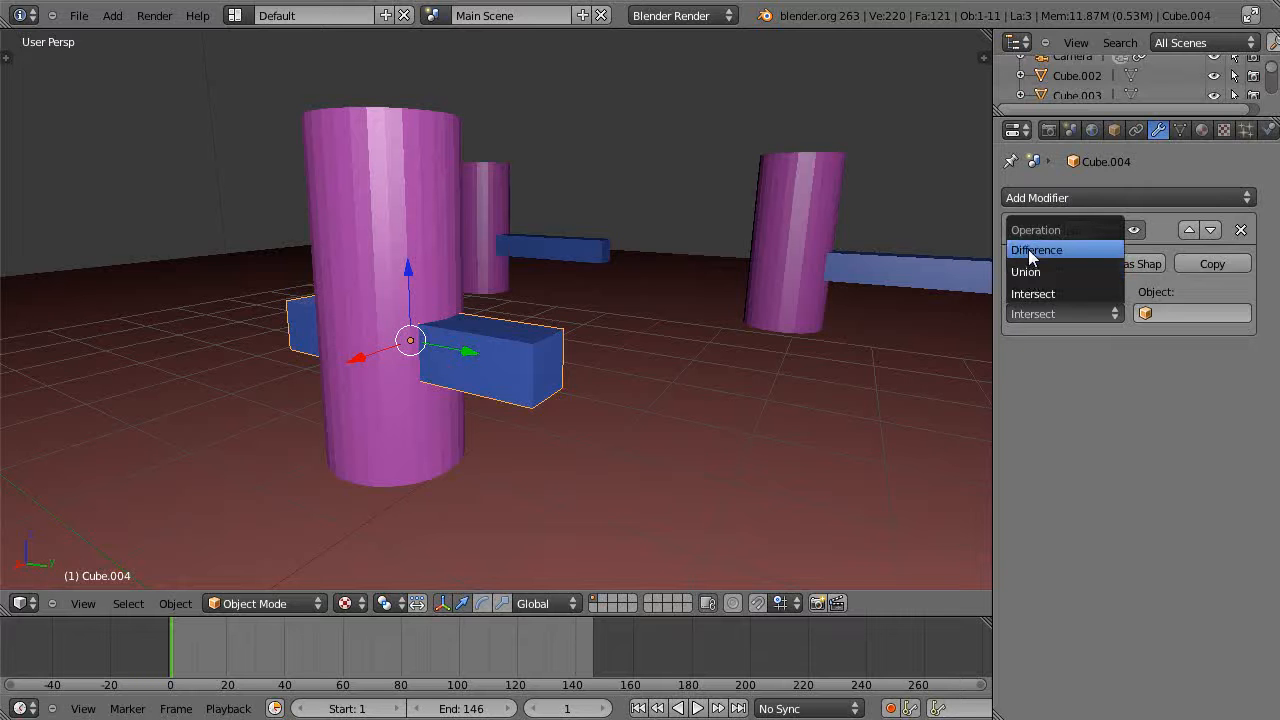
click(1036, 250)
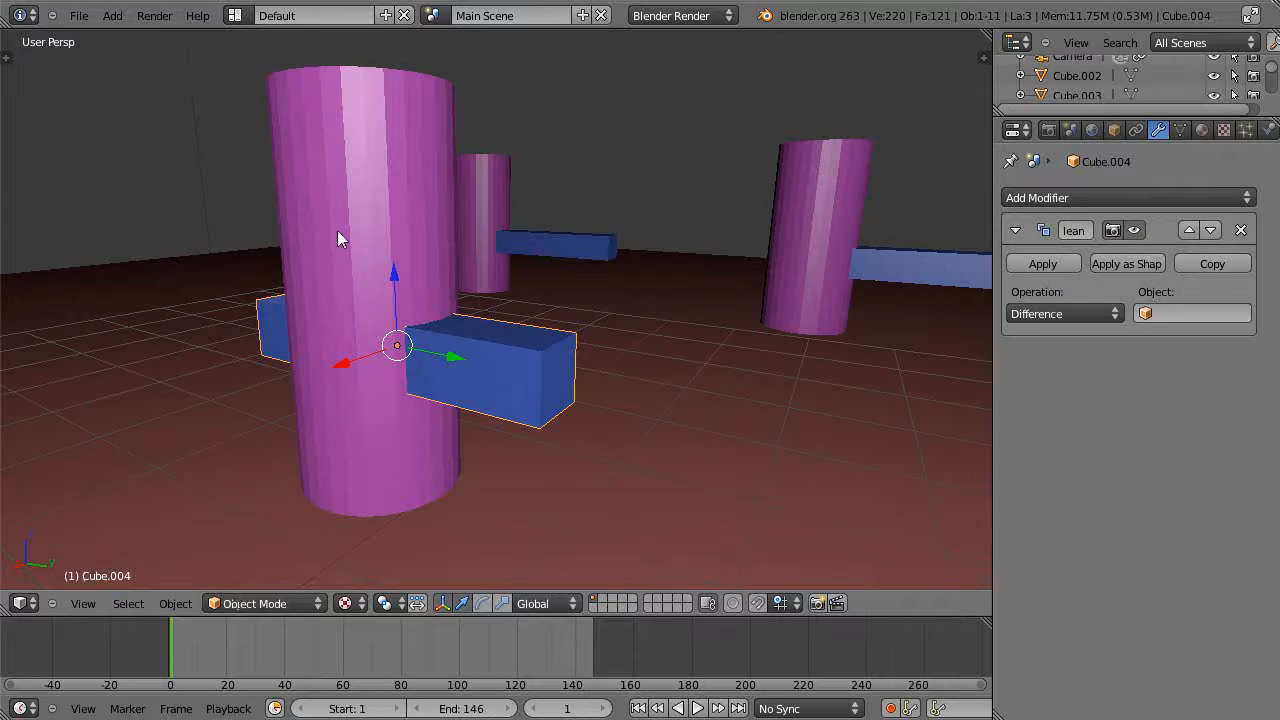
Cut Cube.004 out of Cylinder.002 with an applied Boolean Difference
click(360, 240)
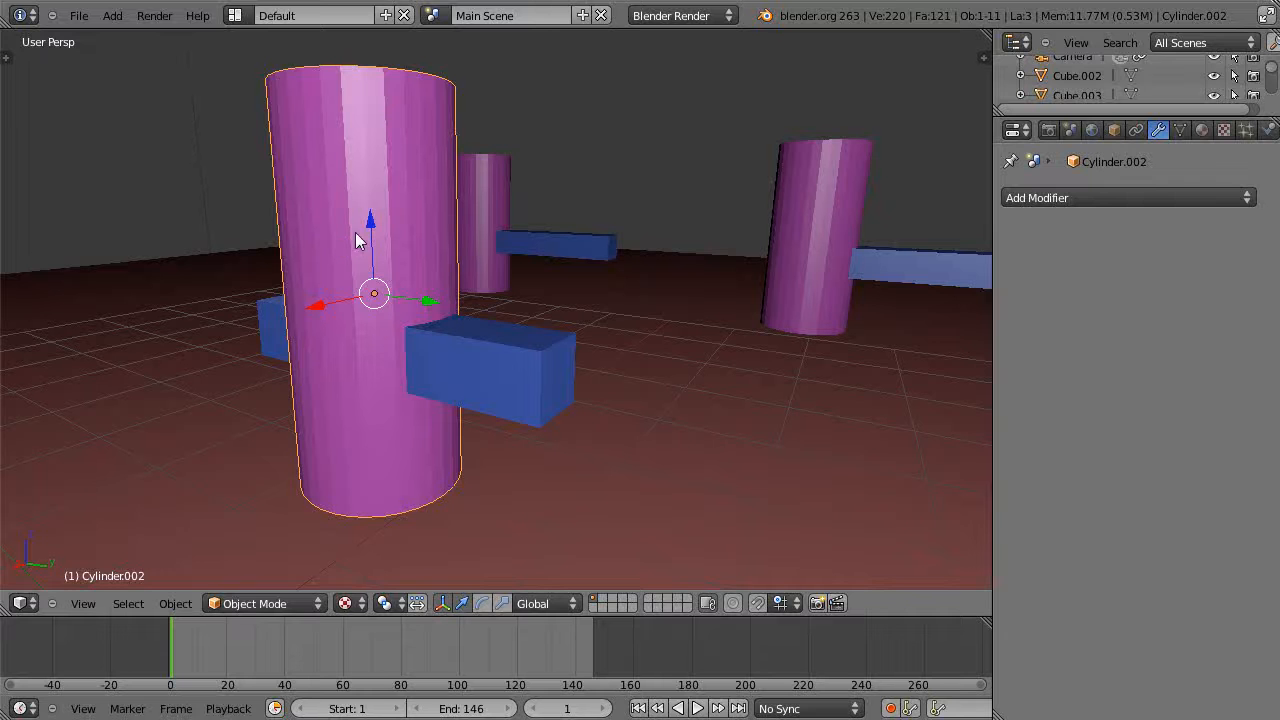
click(1128, 198)
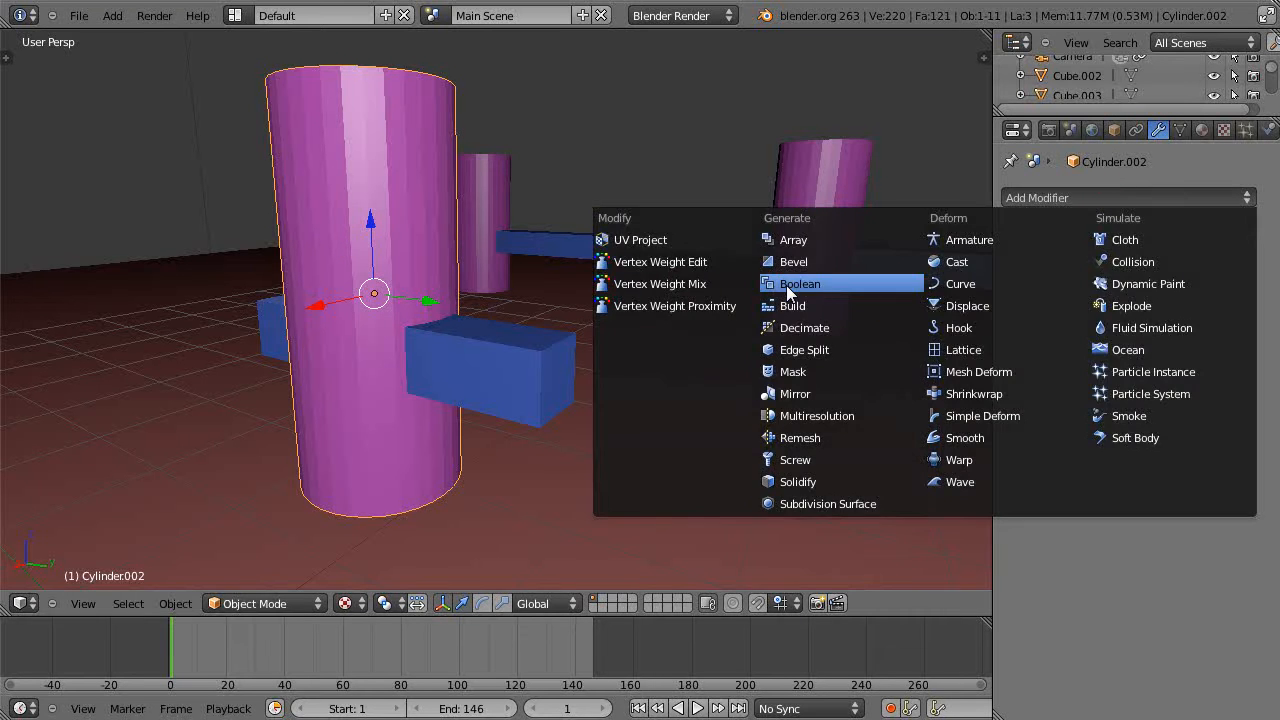
click(800, 284)
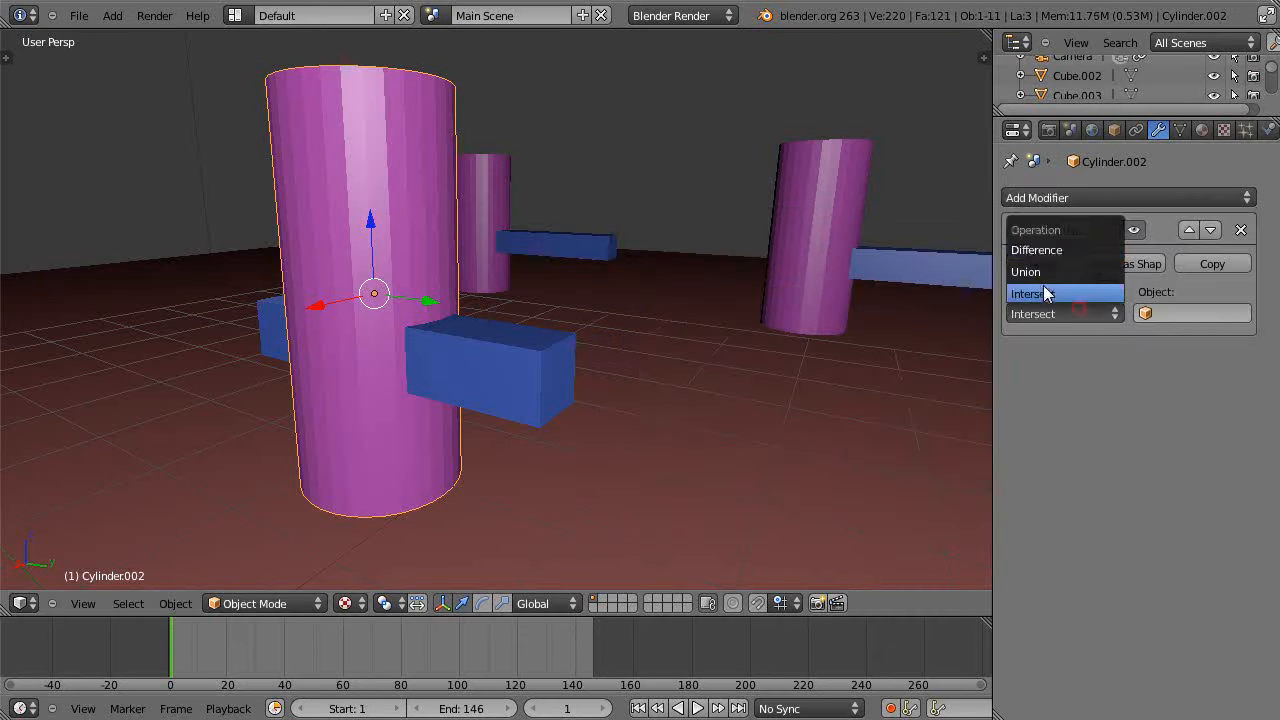
click(1036, 250)
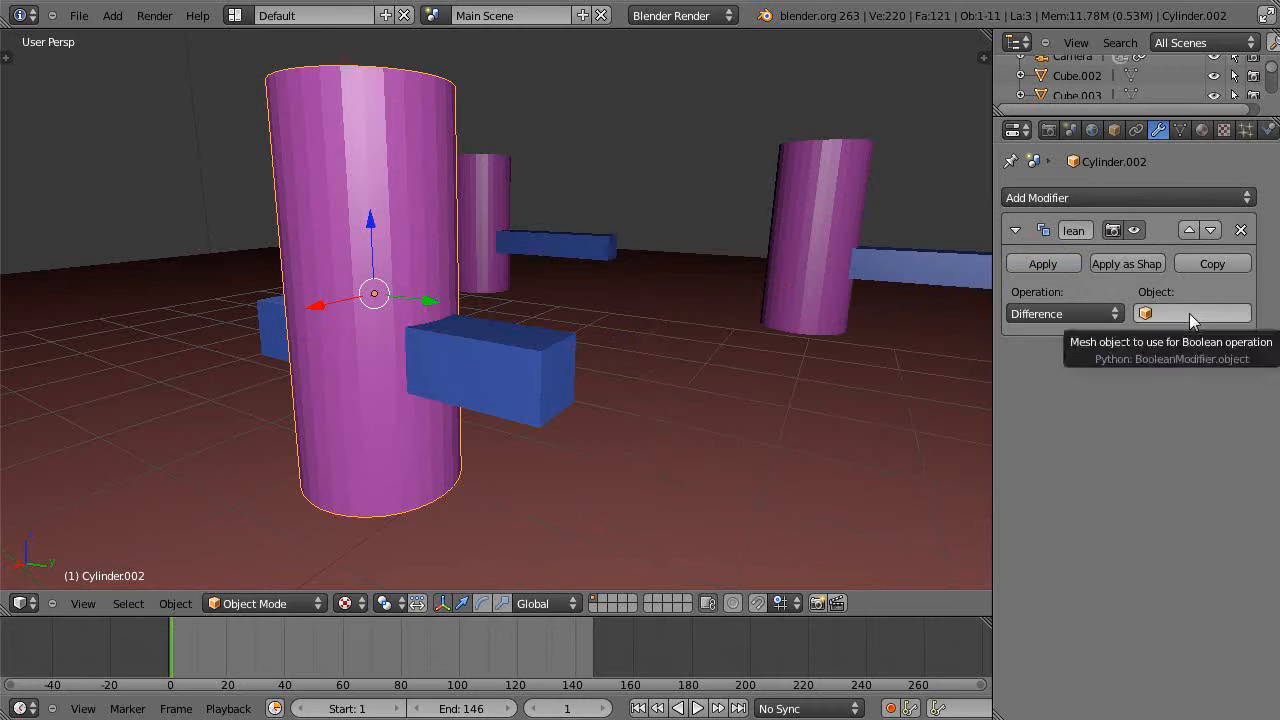
click(1190, 312)
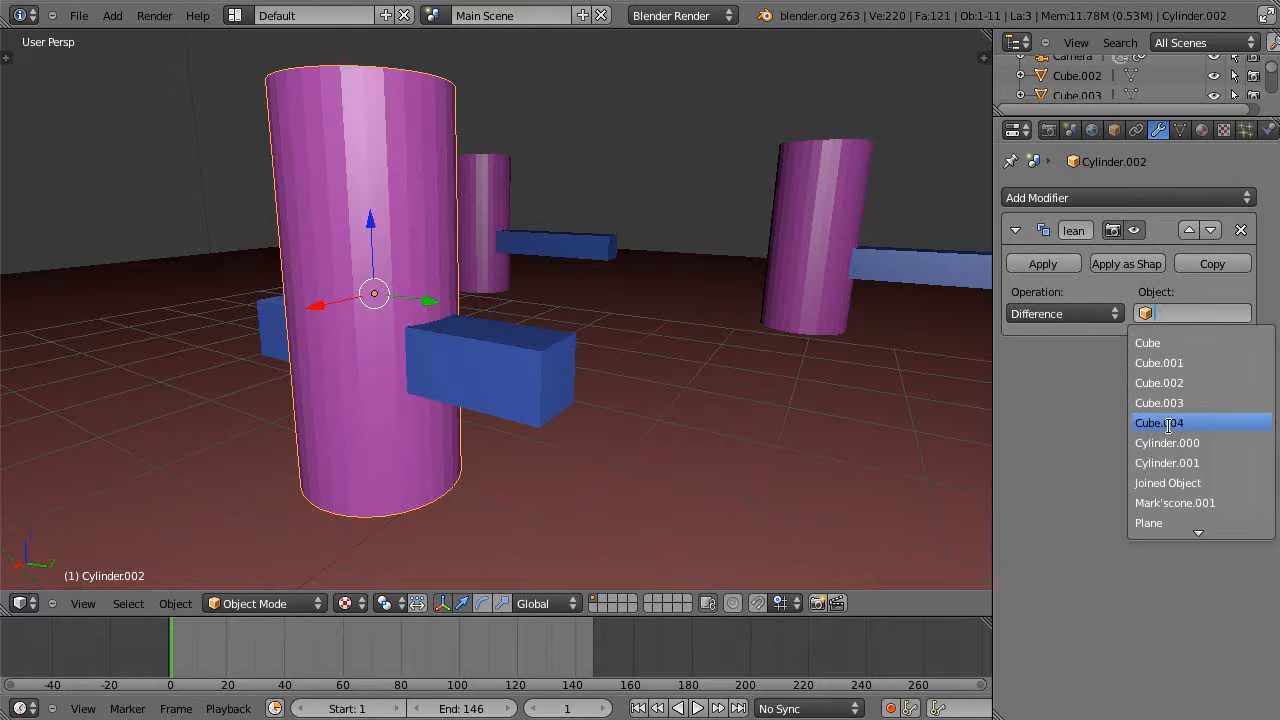
click(1158, 422)
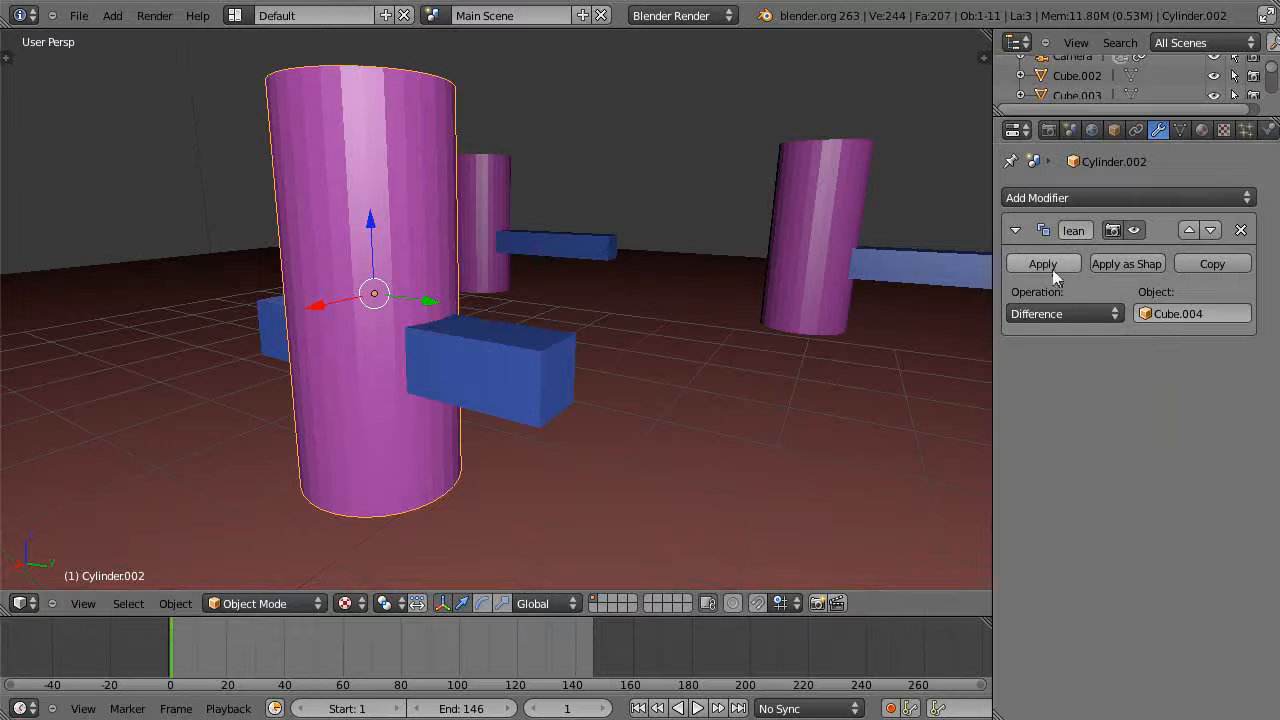
click(1042, 264)
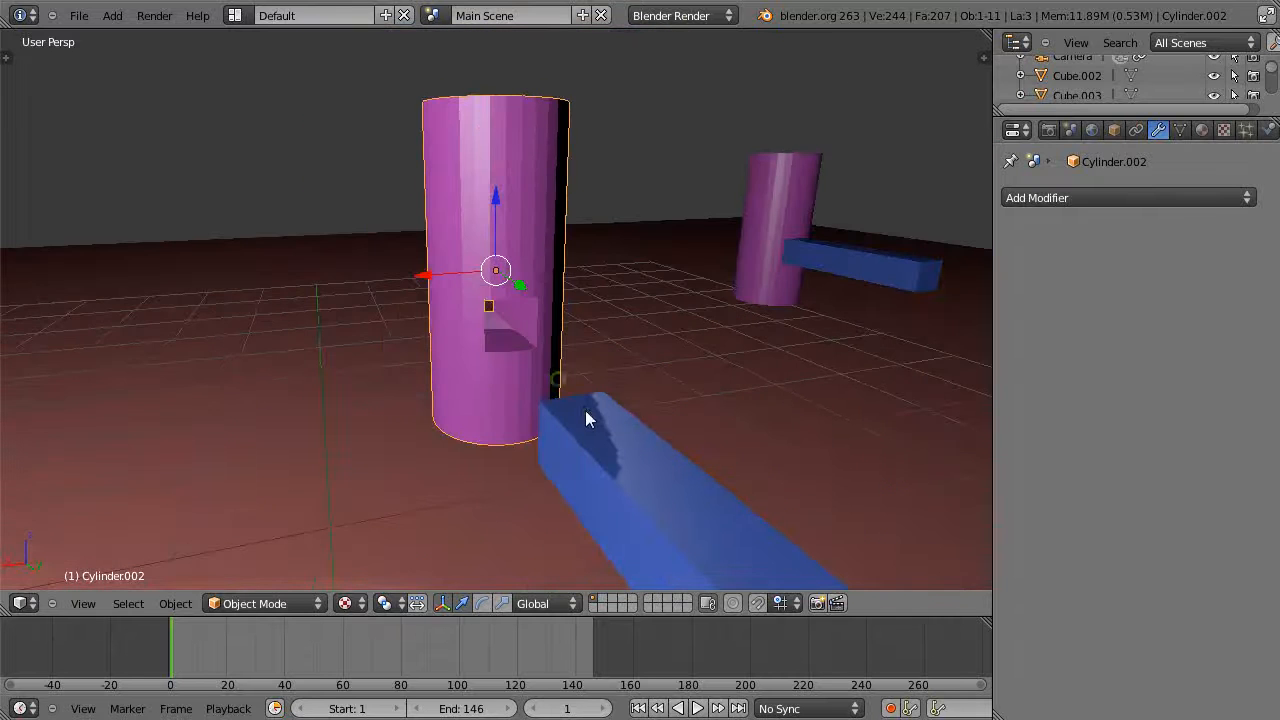
Enter mesh editing on the notched cylinder to inspect the cut-out geometry
key(Tab)
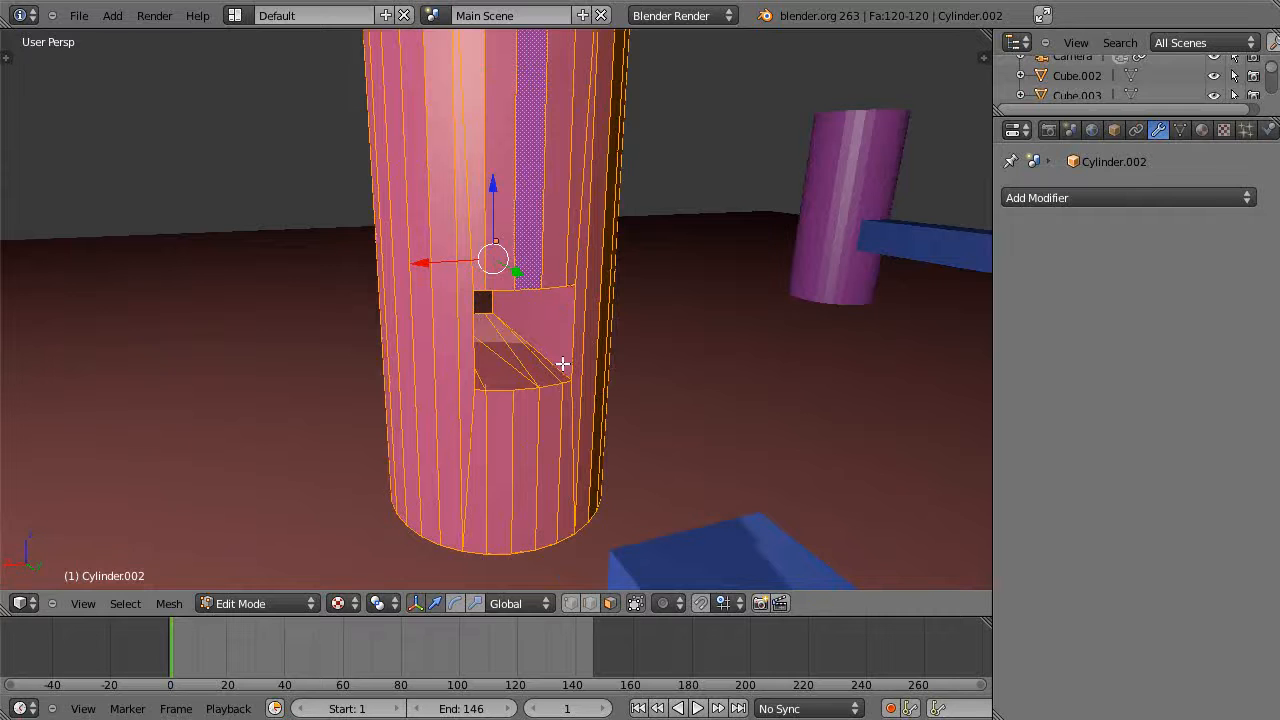
Add a Loop Cut and Slide ring to Cylinder.002 from the tool shelf
scroll(up, 3)
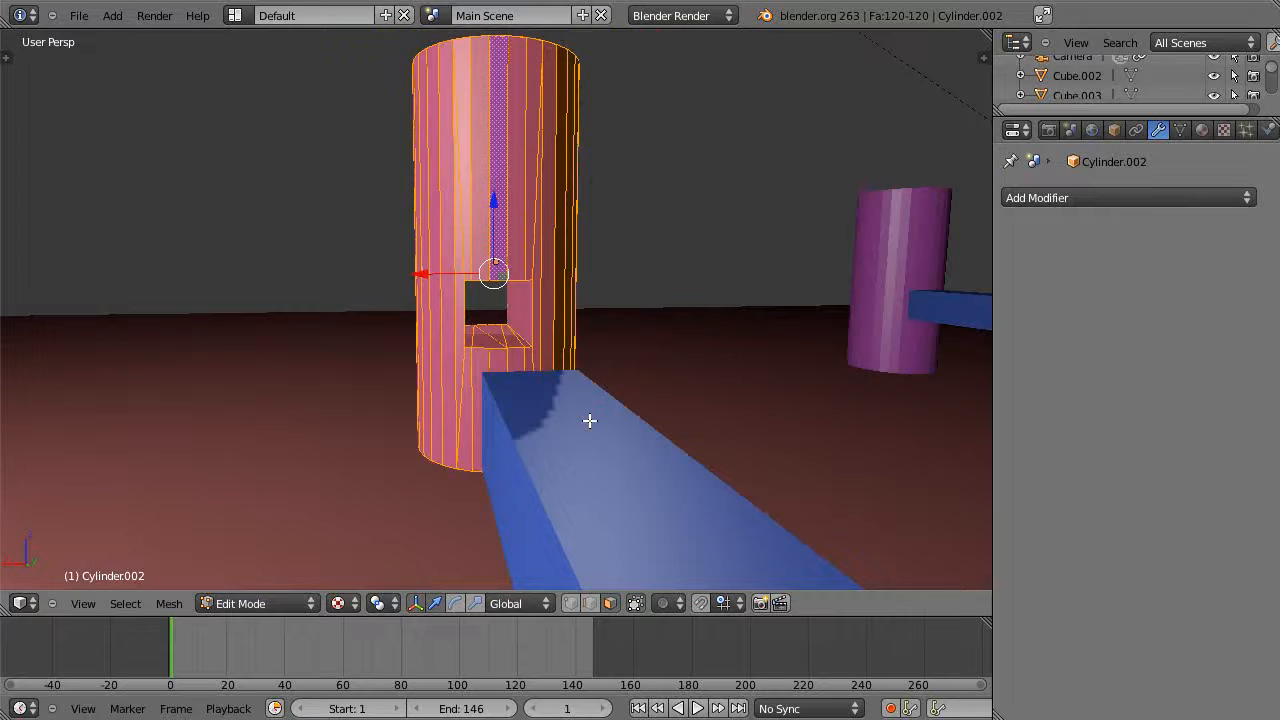
mouse_move(260, 348)
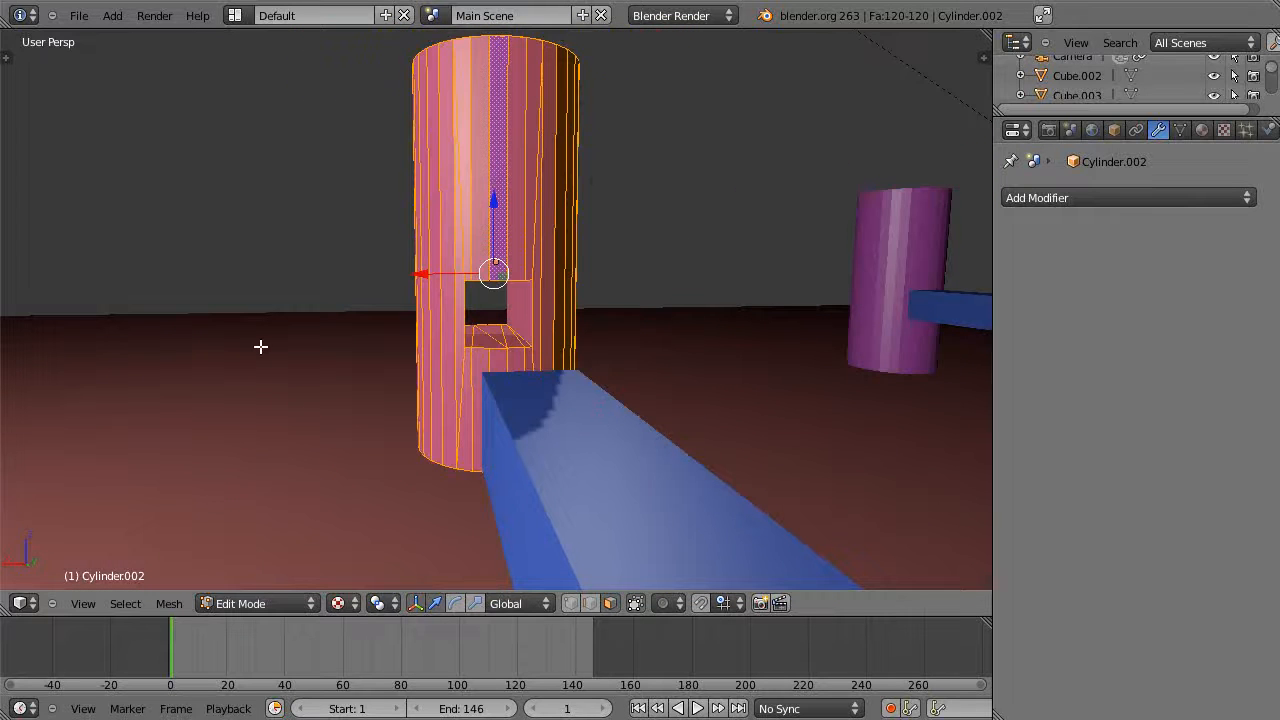
key(t)
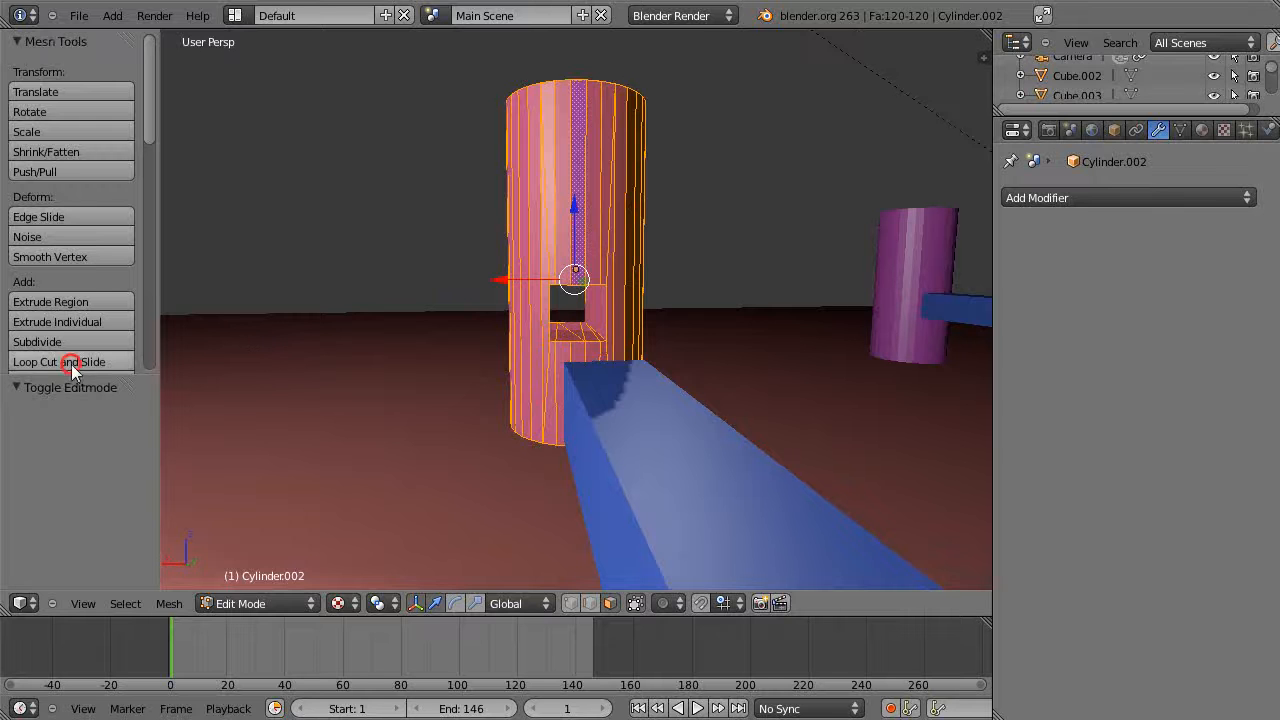
click(60, 360)
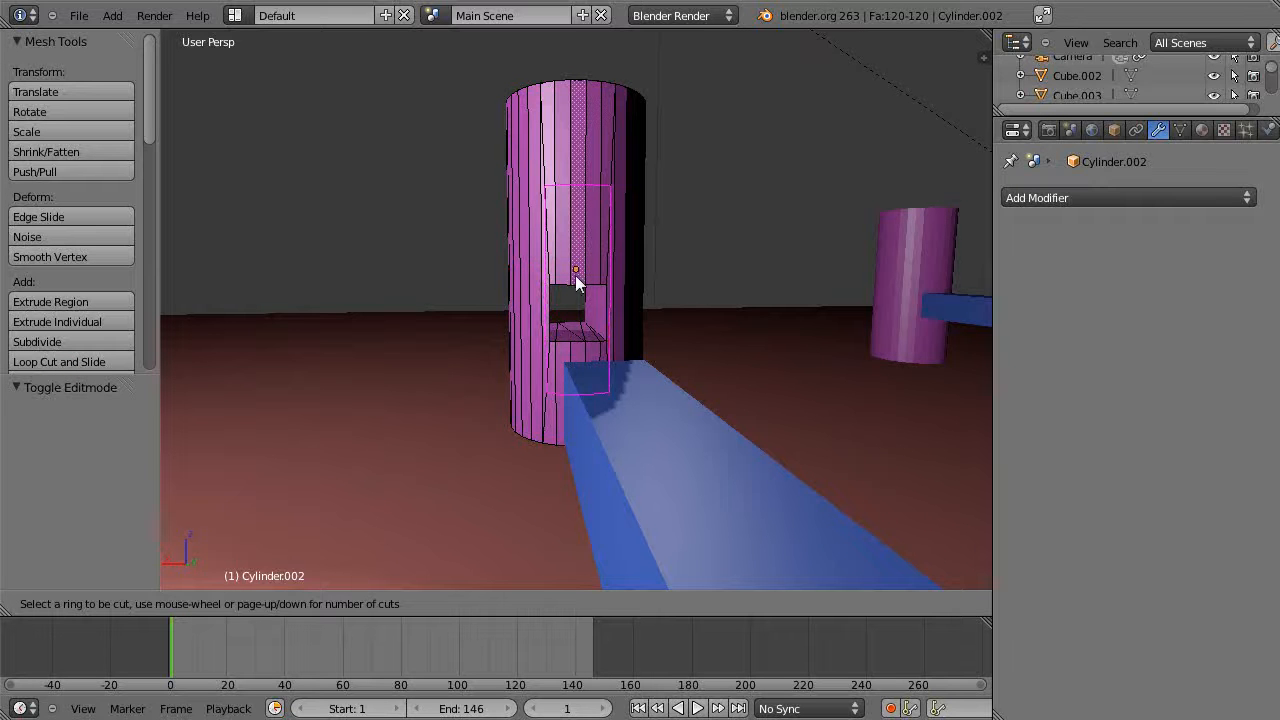
click(576, 270)
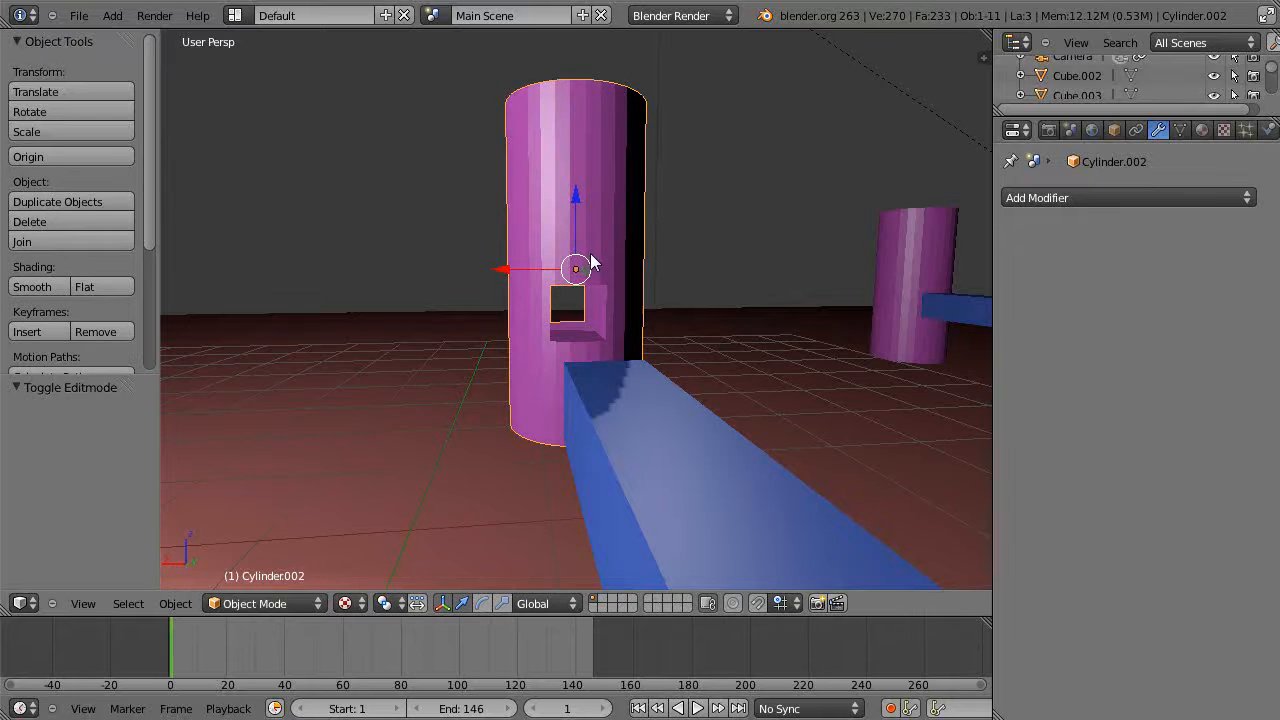
Duplicate the cut cylinder and push the blue bar into the front cylinder's side
click(28, 220)
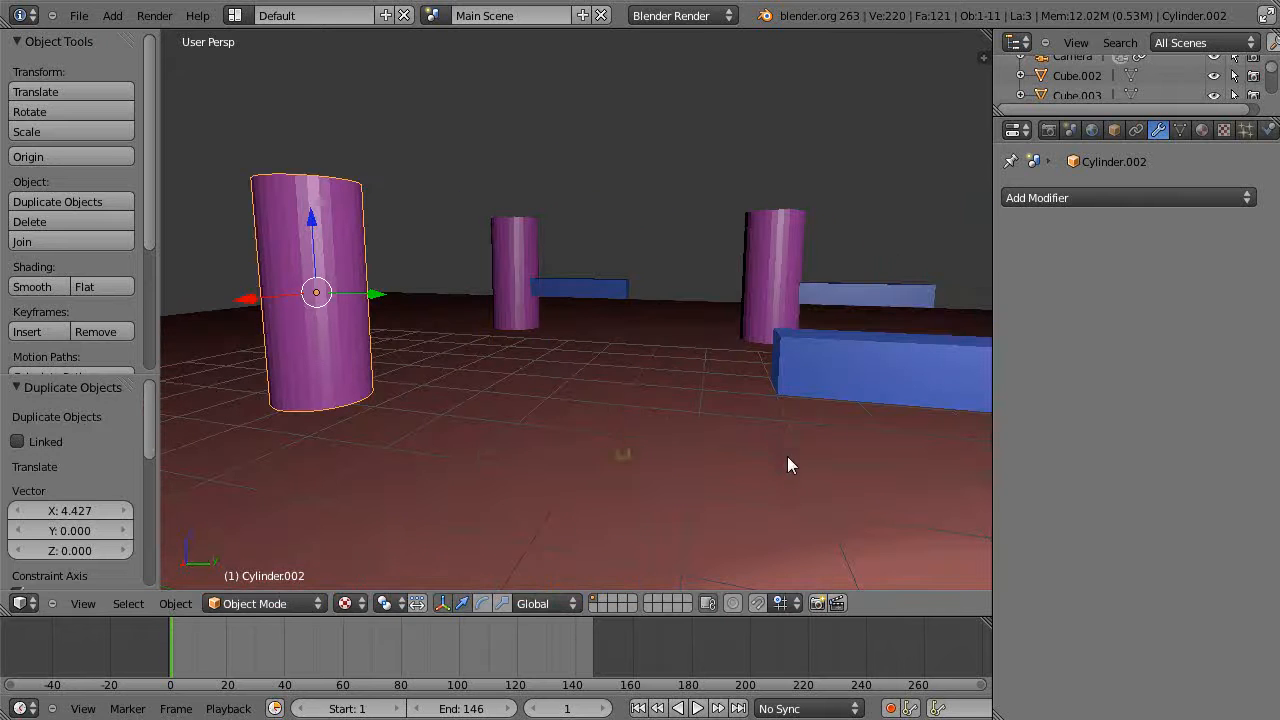
drag(316, 292, 700, 304)
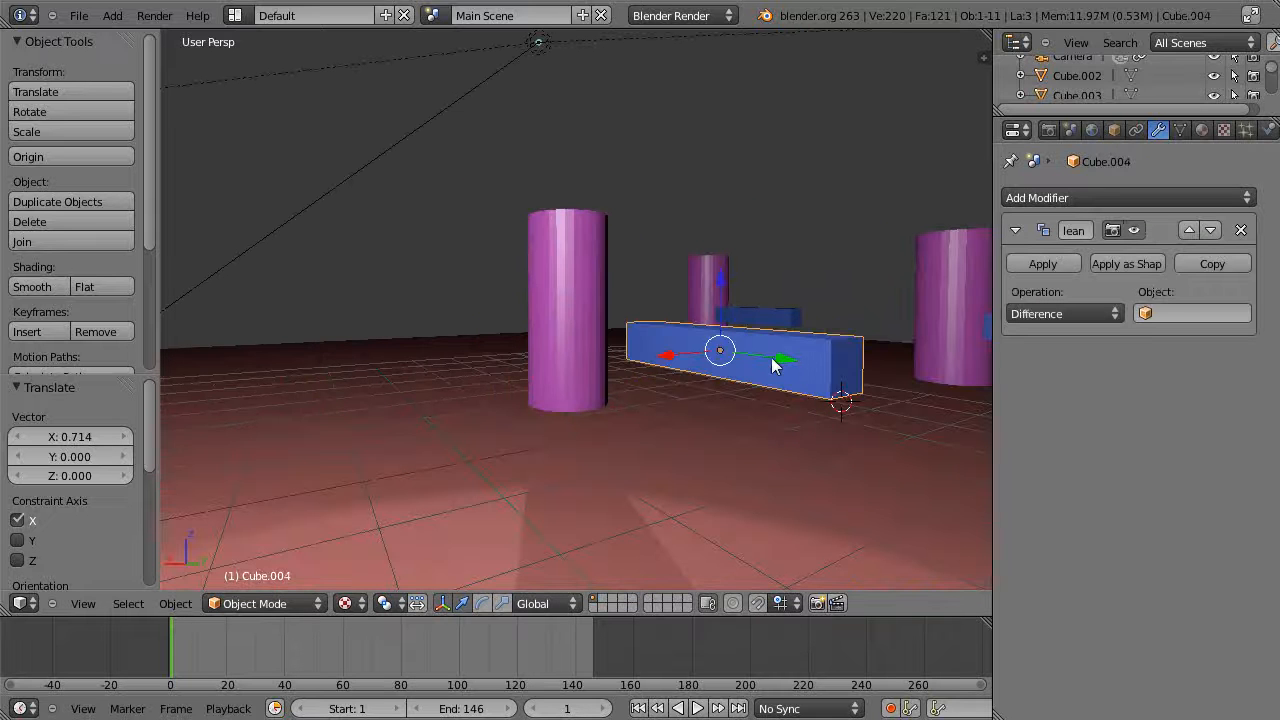
drag(744, 356, 550, 370)
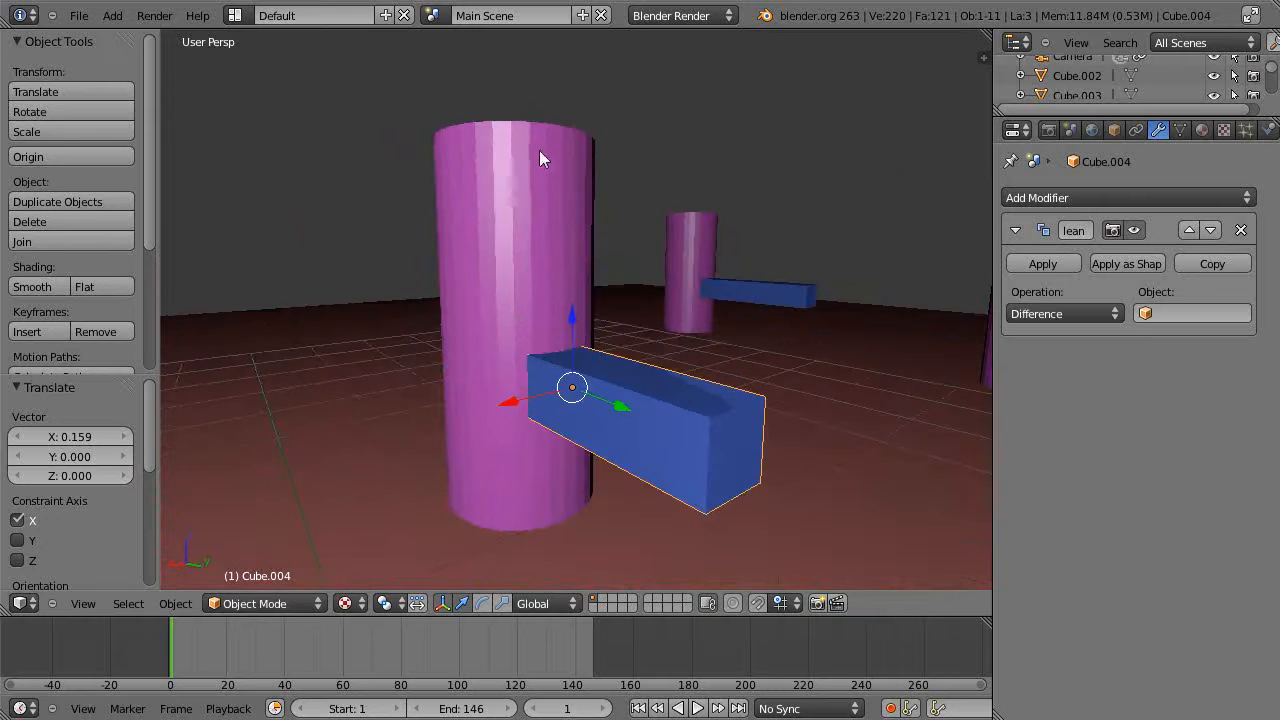
mouse_move(540, 264)
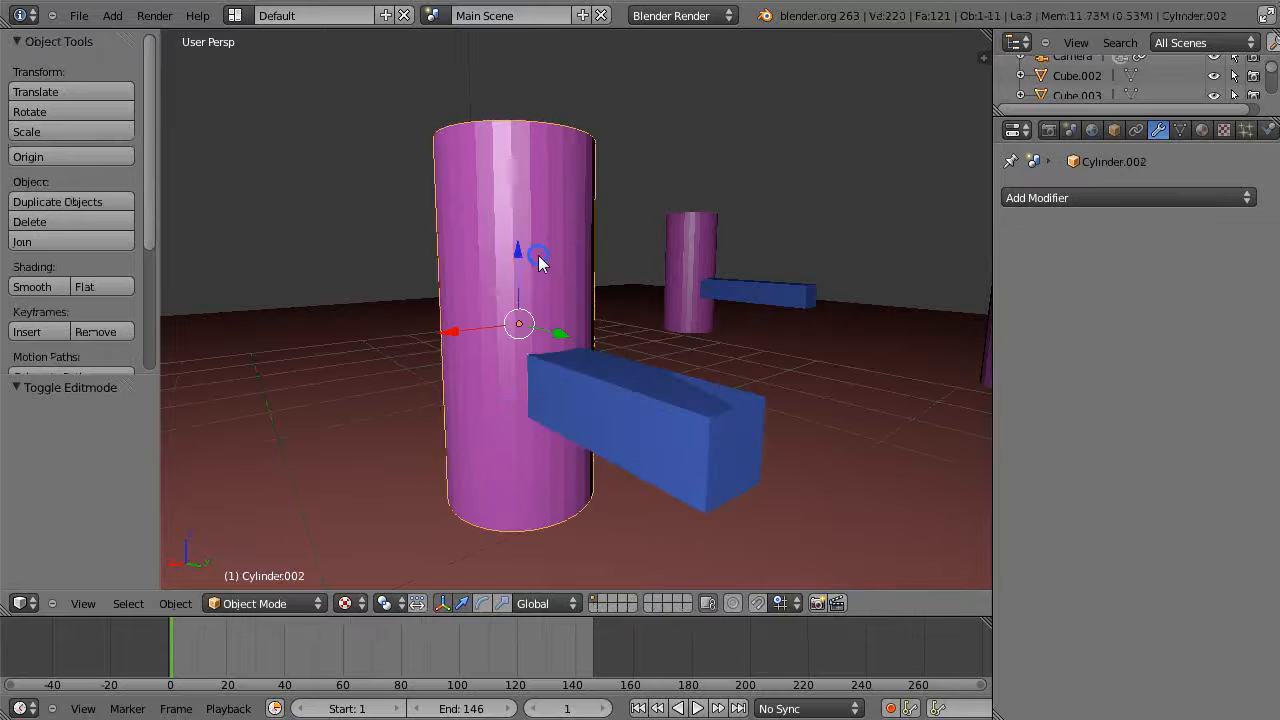
Briefly check Cylinder.002's mesh in Edit Mode and return to Object Mode
key(Tab)
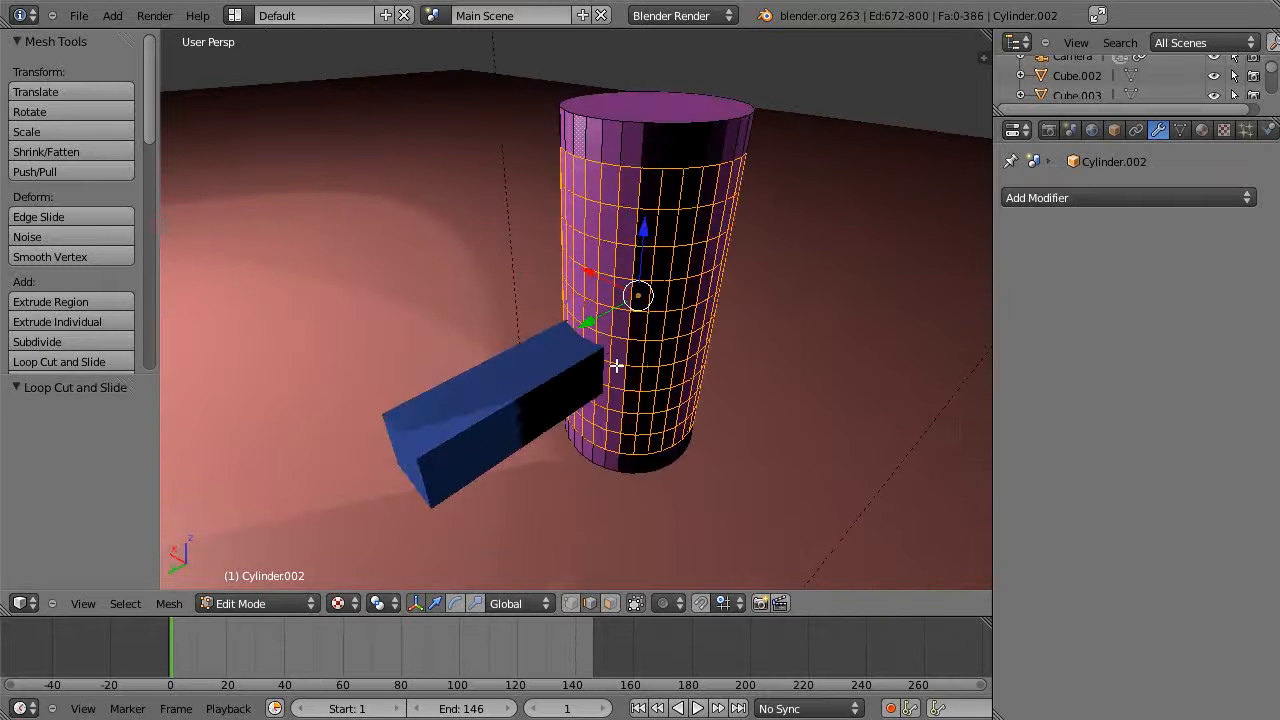
key(Tab)
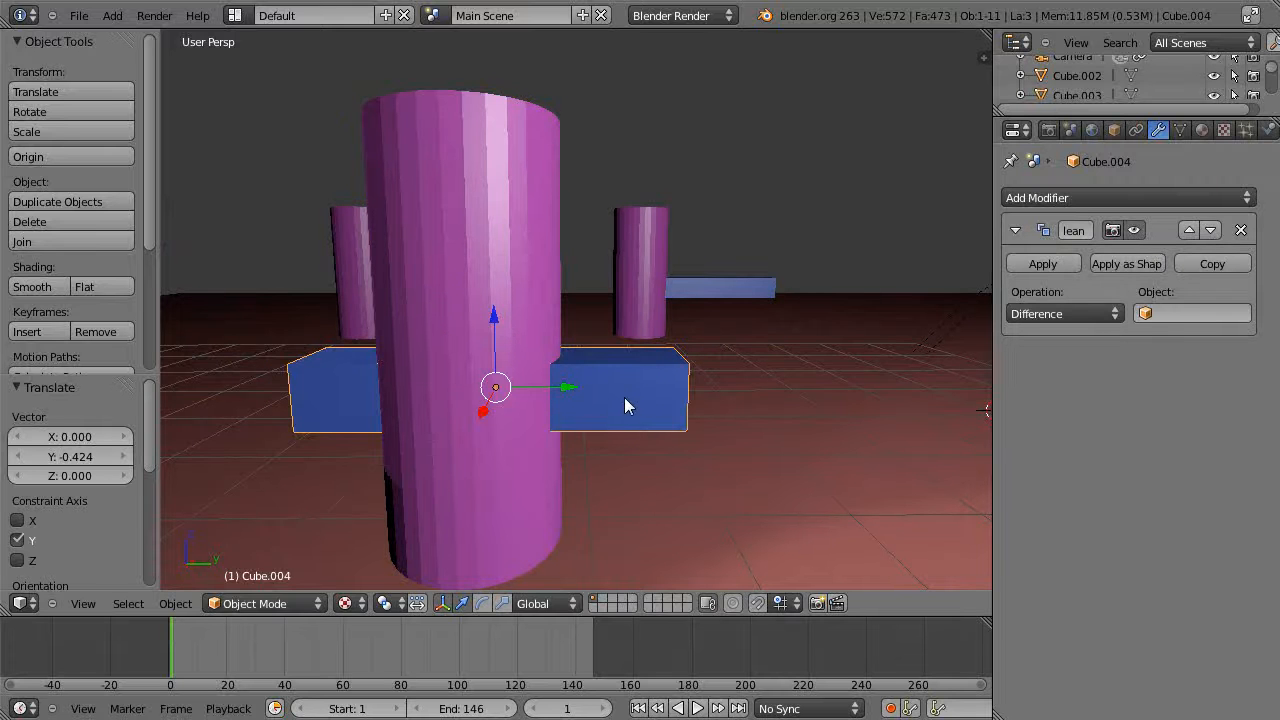
Fuse Cube.004 into the front cylinder with an applied Boolean Union
click(1128, 198)
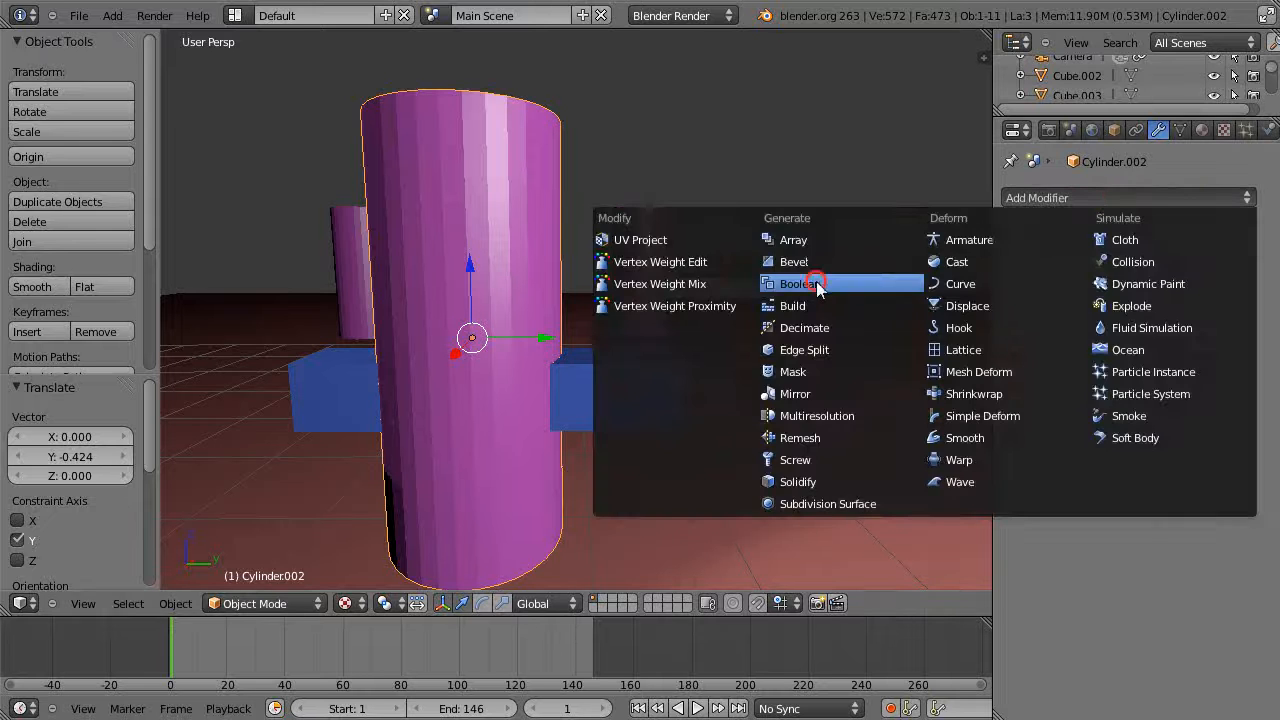
click(800, 284)
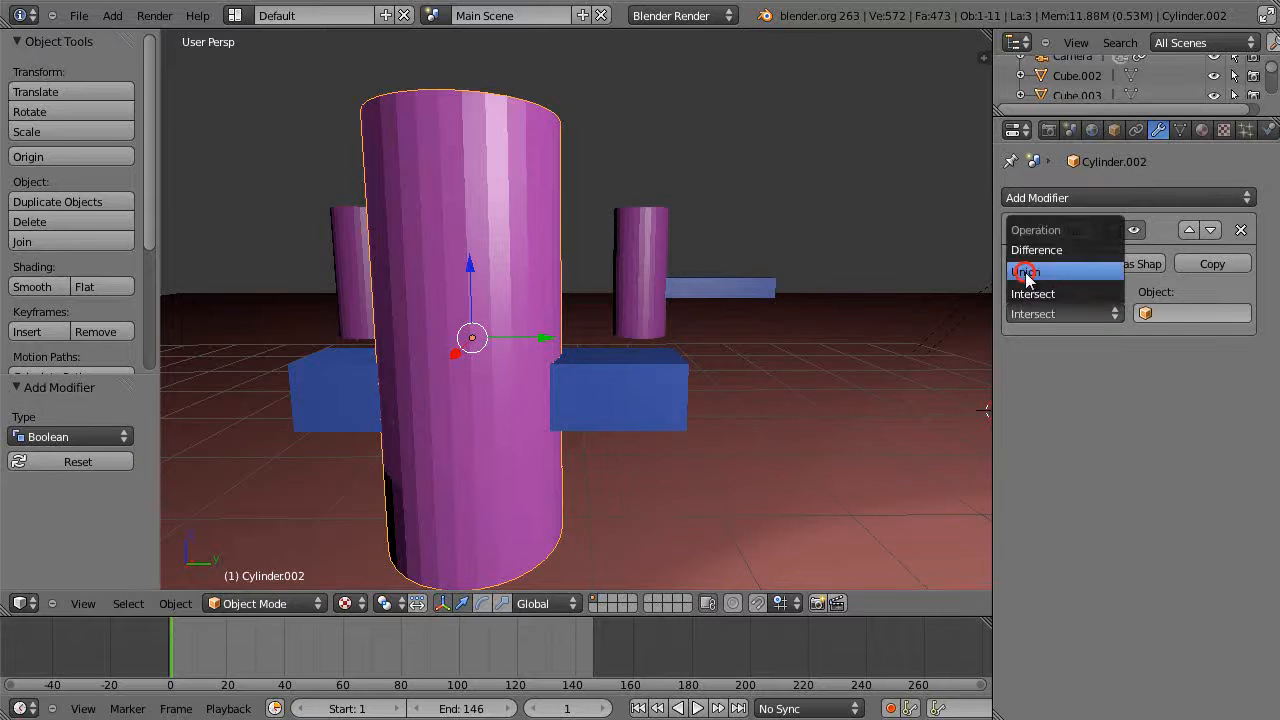
click(1190, 312)
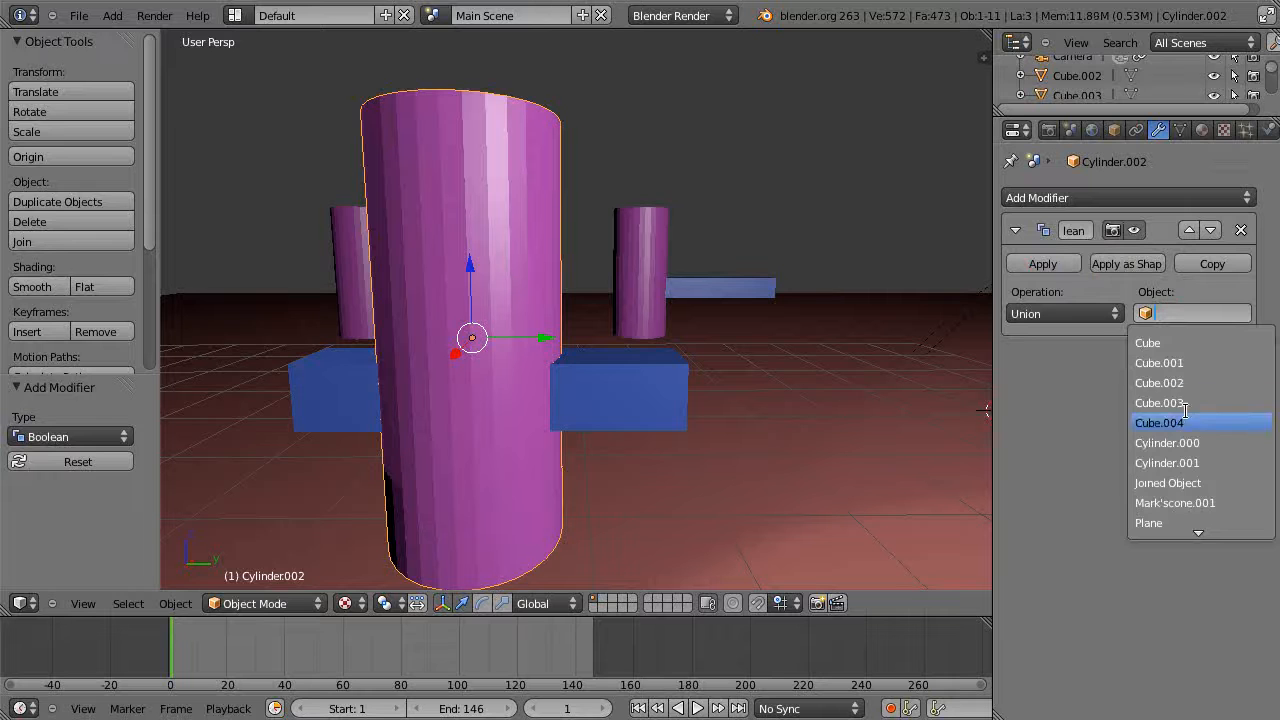
click(1160, 422)
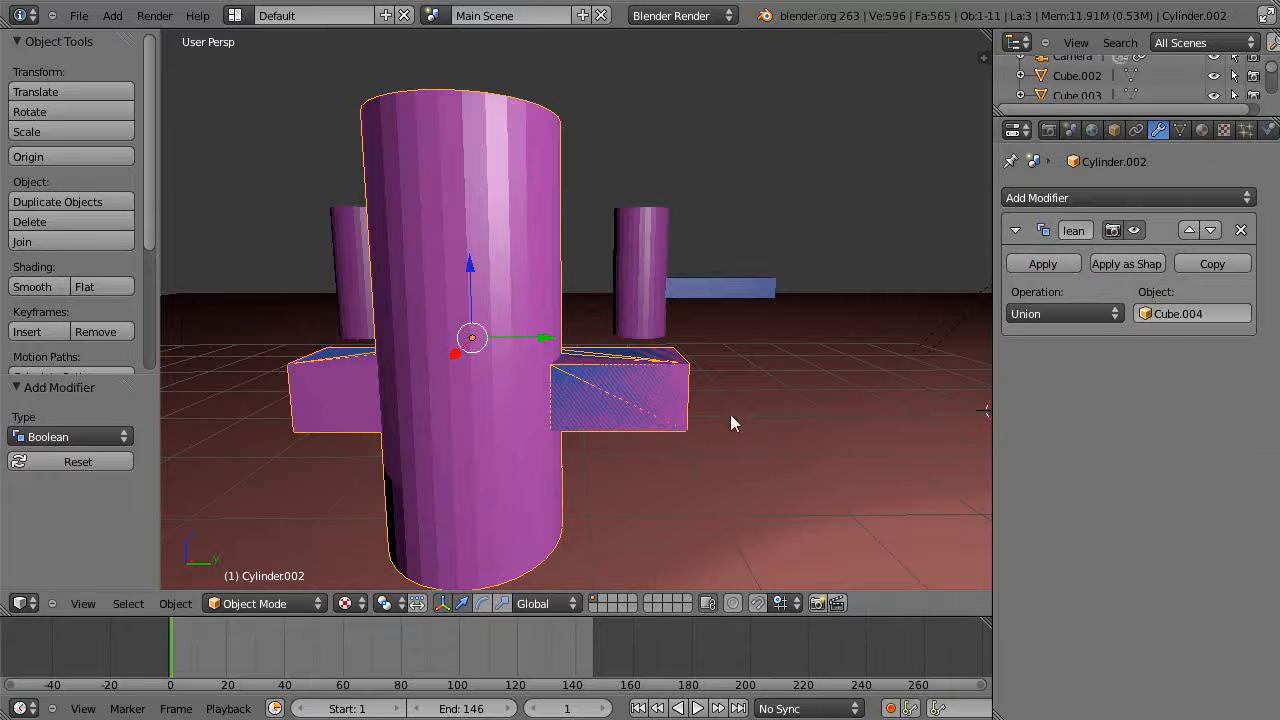
click(1042, 264)
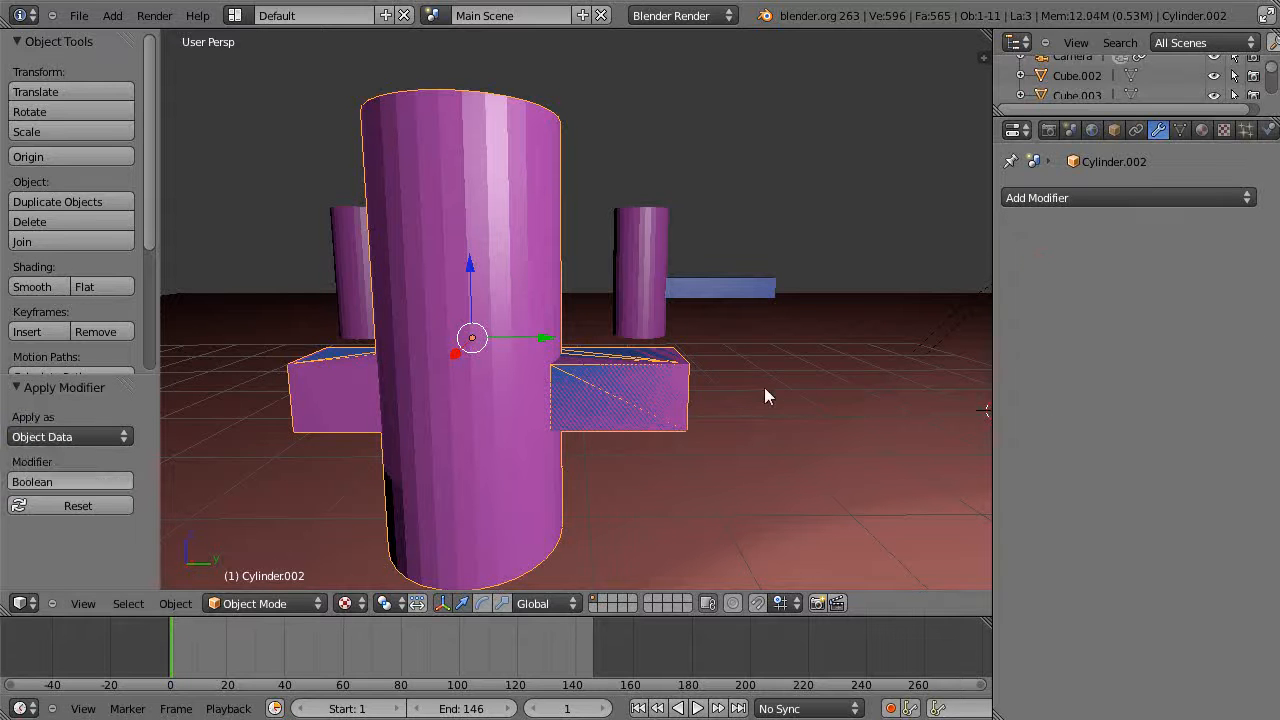
mouse_move(640, 442)
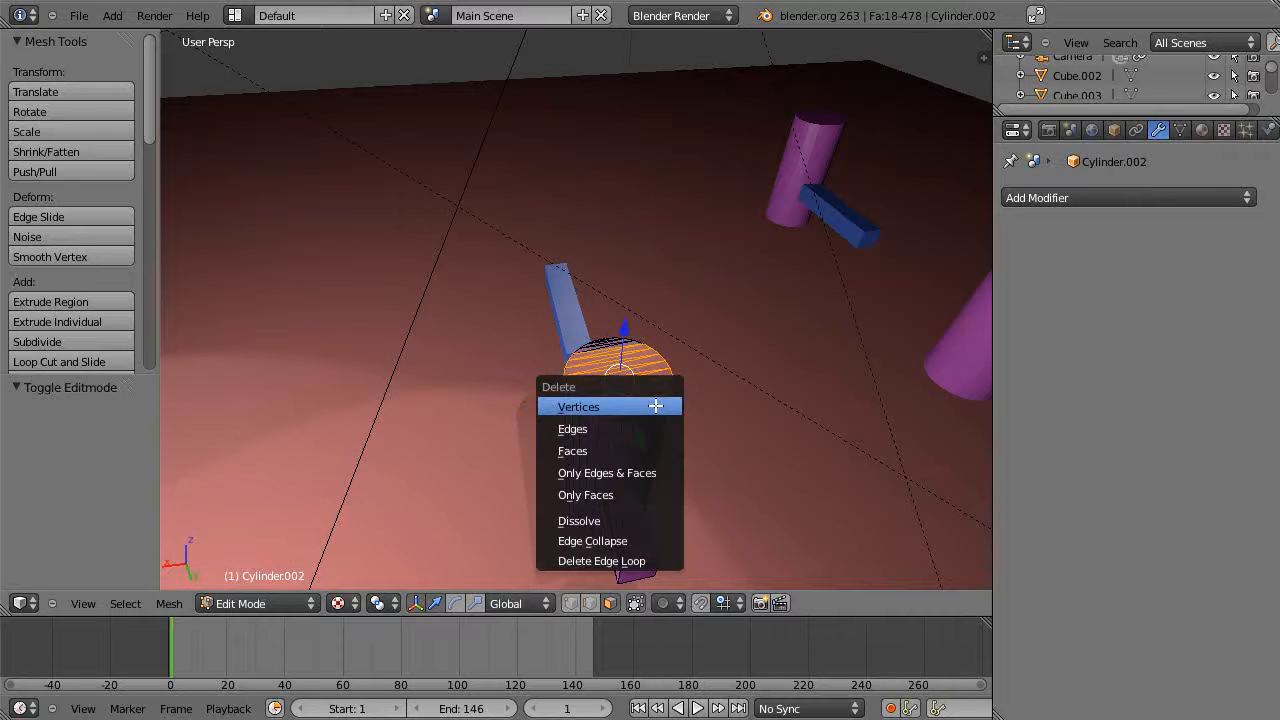
Delete the fused cylinder's selected top vertices, leaving it open
click(578, 406)
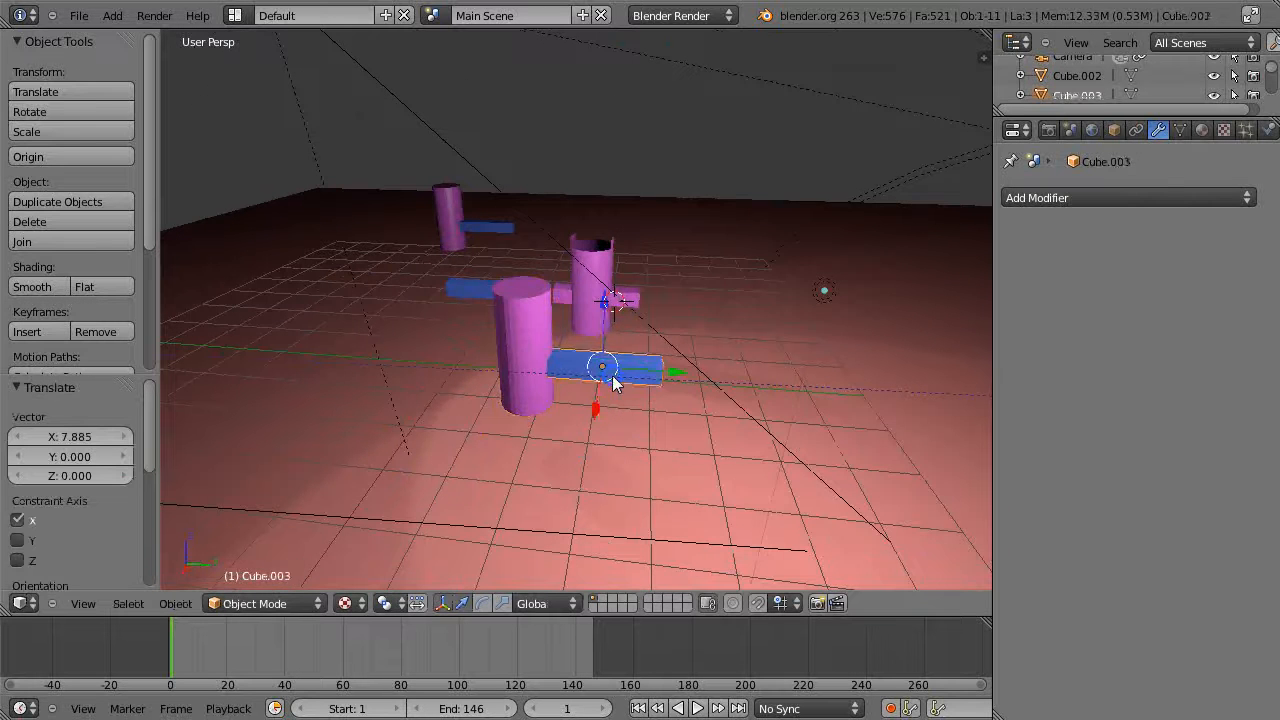
Slide the blue bar through Cylinder.001 and enter Edit Mode on the joined object
drag(600, 364, 620, 380)
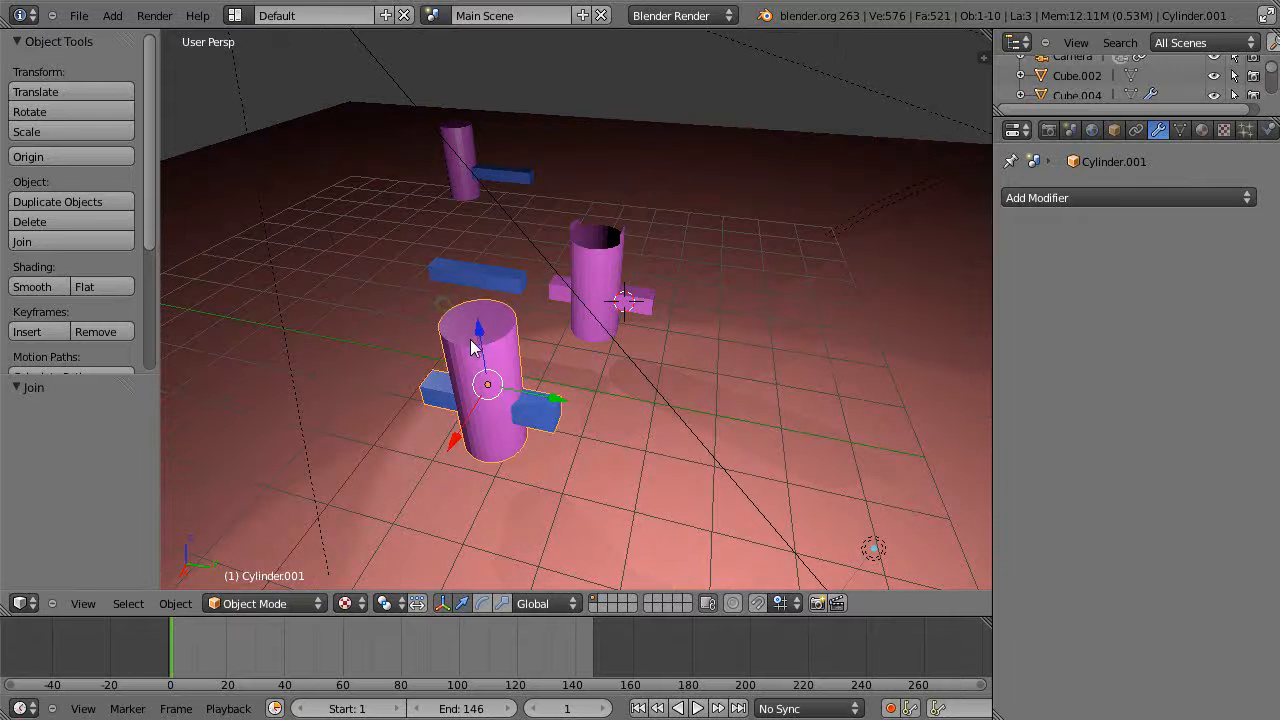
key(Tab)
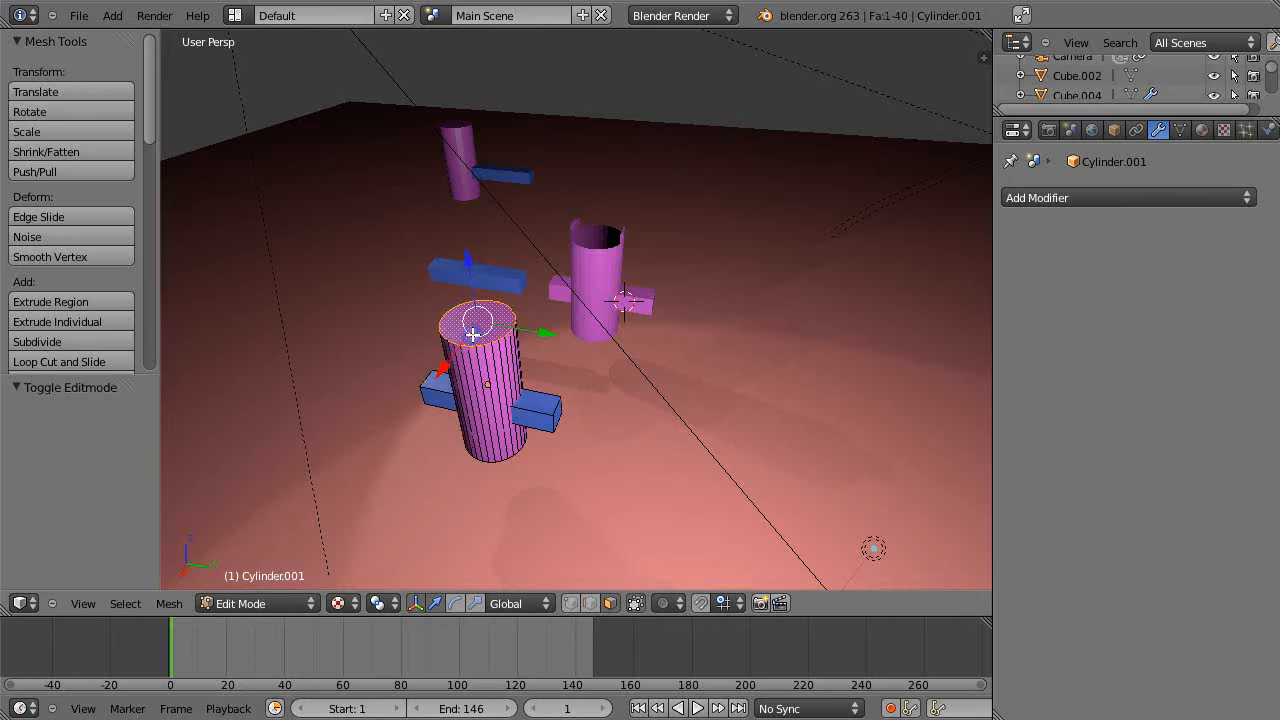
Delete the joined cylinder's top vertices and then its top faces
key(x)
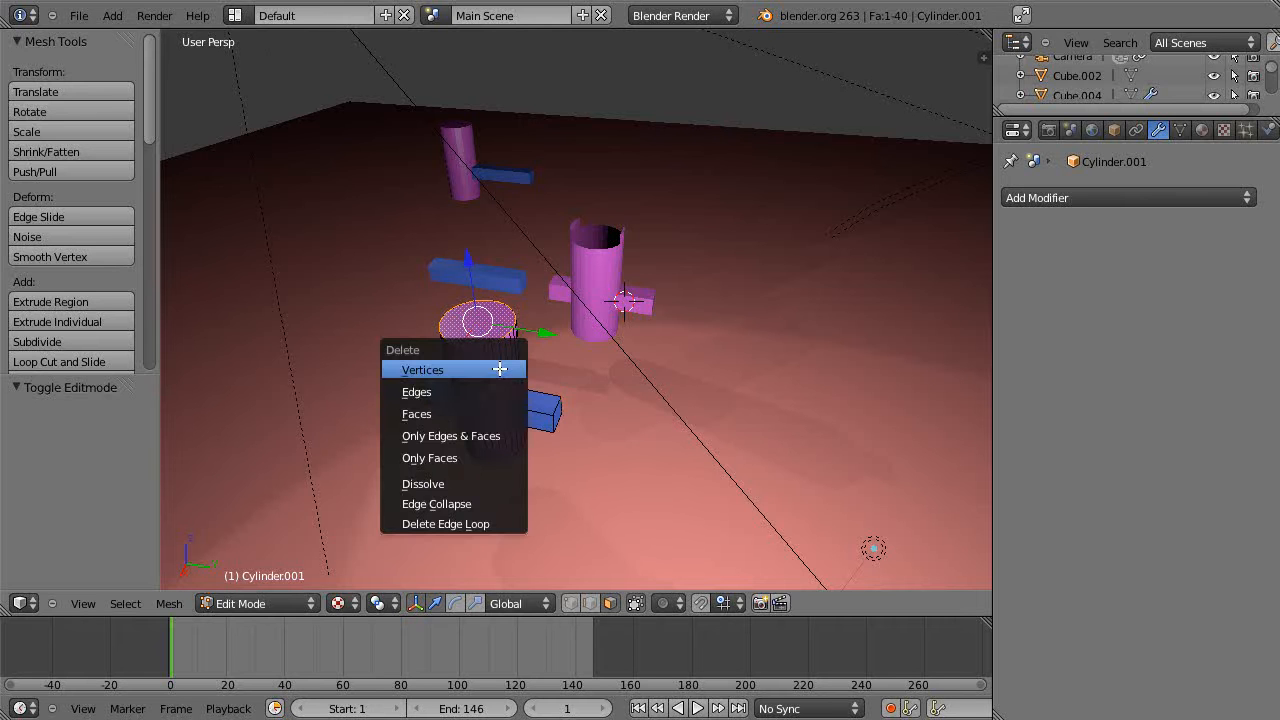
click(422, 368)
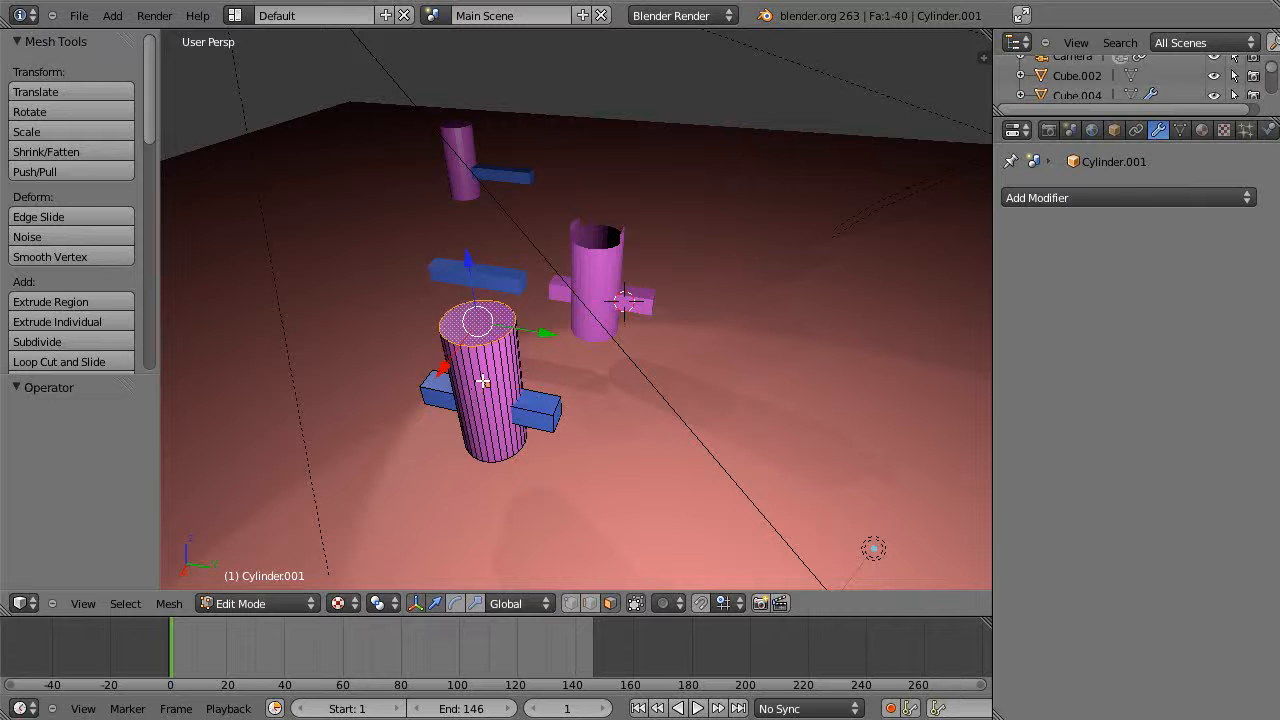
key(x)
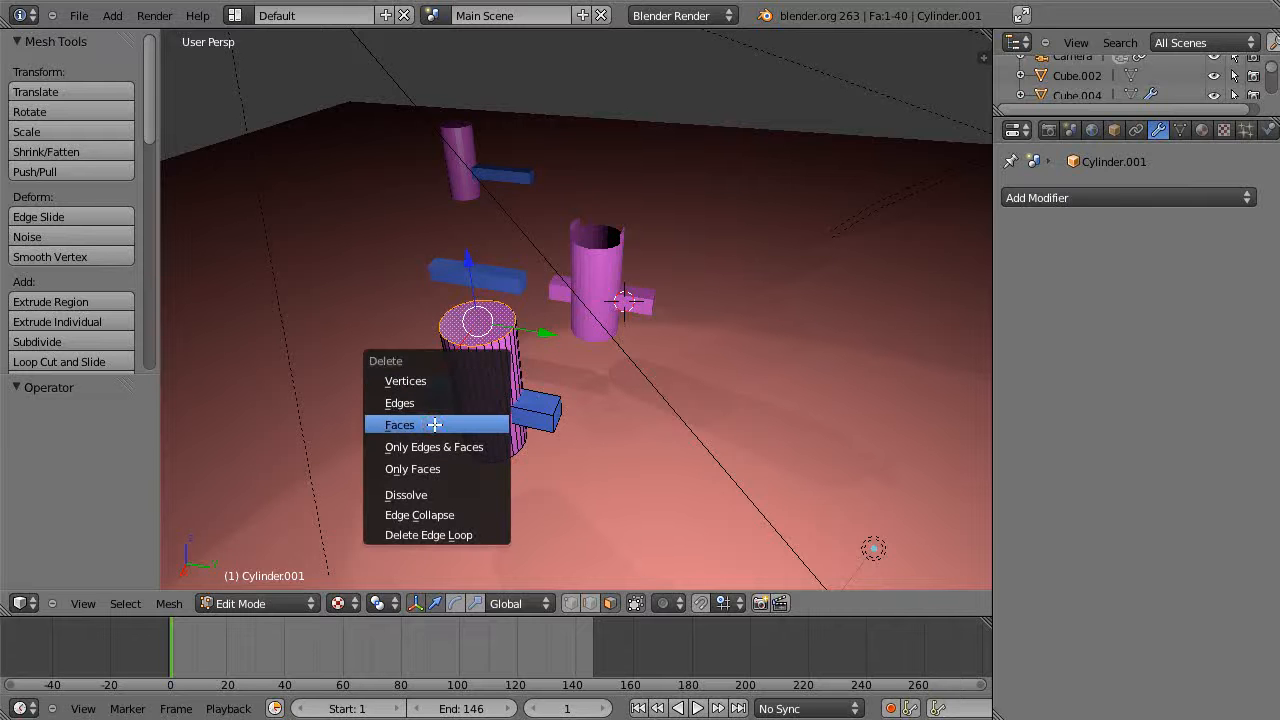
click(400, 424)
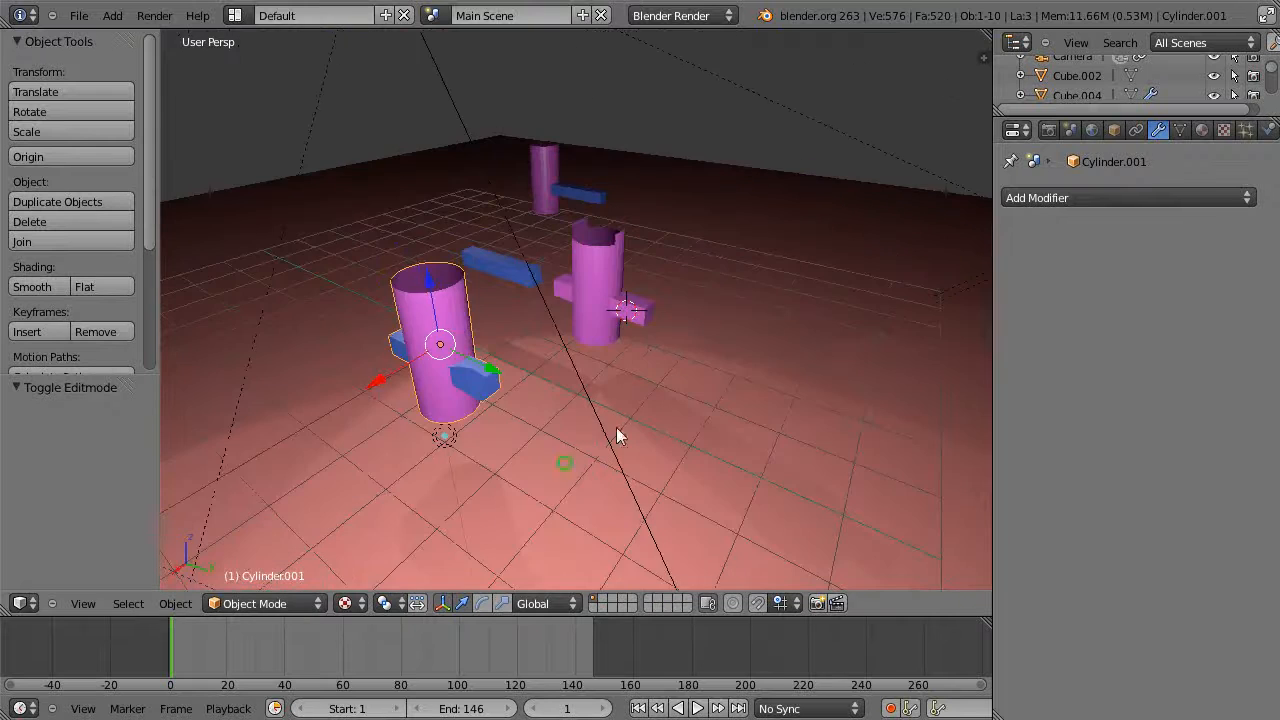
drag(620, 436, 730, 348)
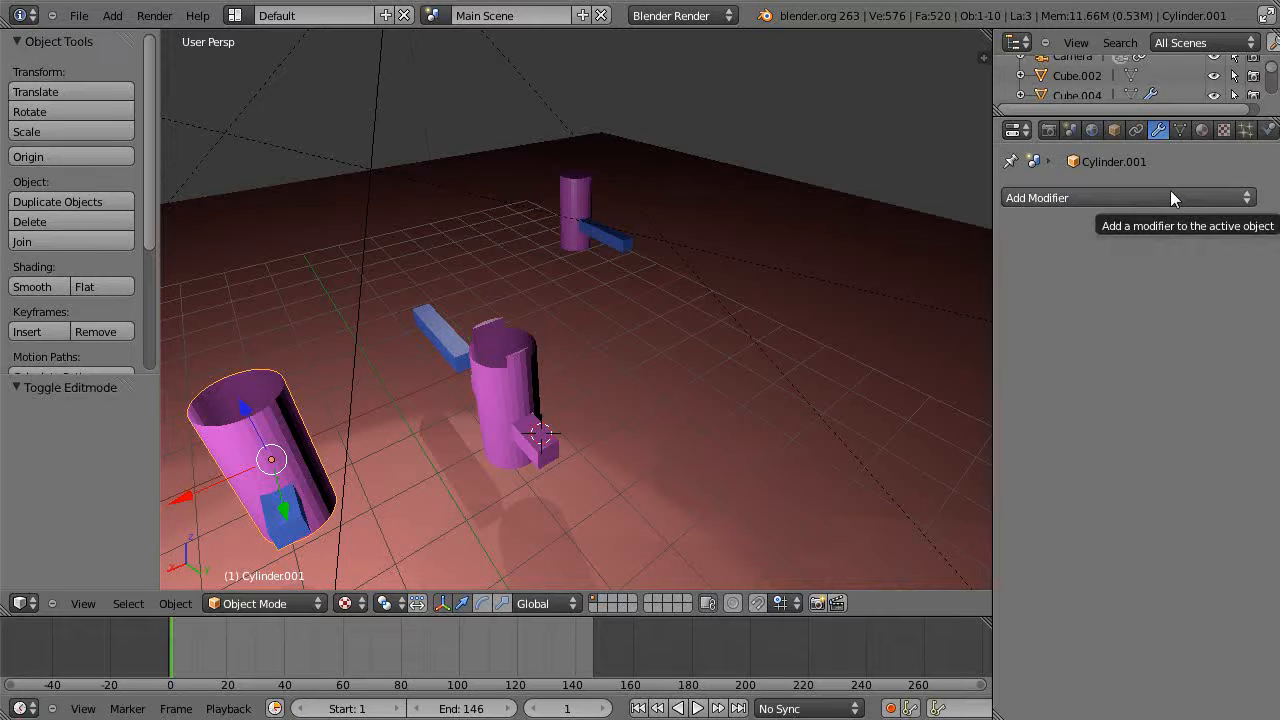
mouse_move(924, 330)
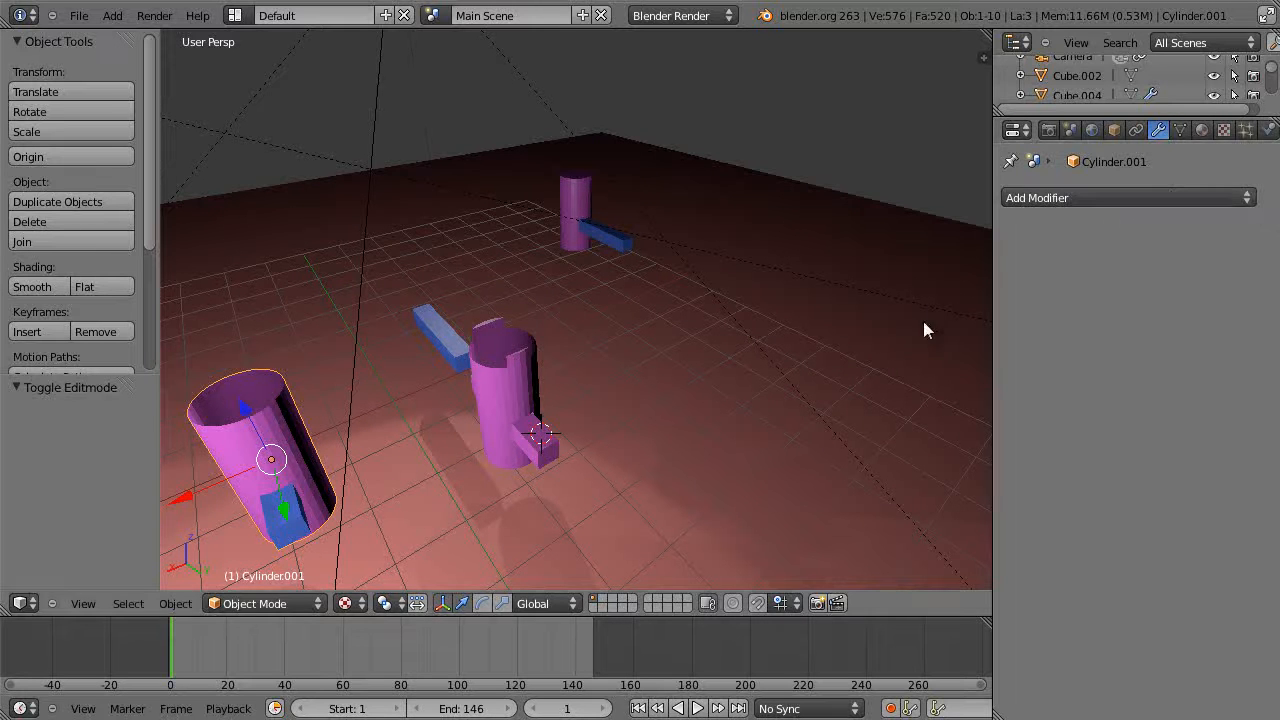
mouse_move(816, 396)
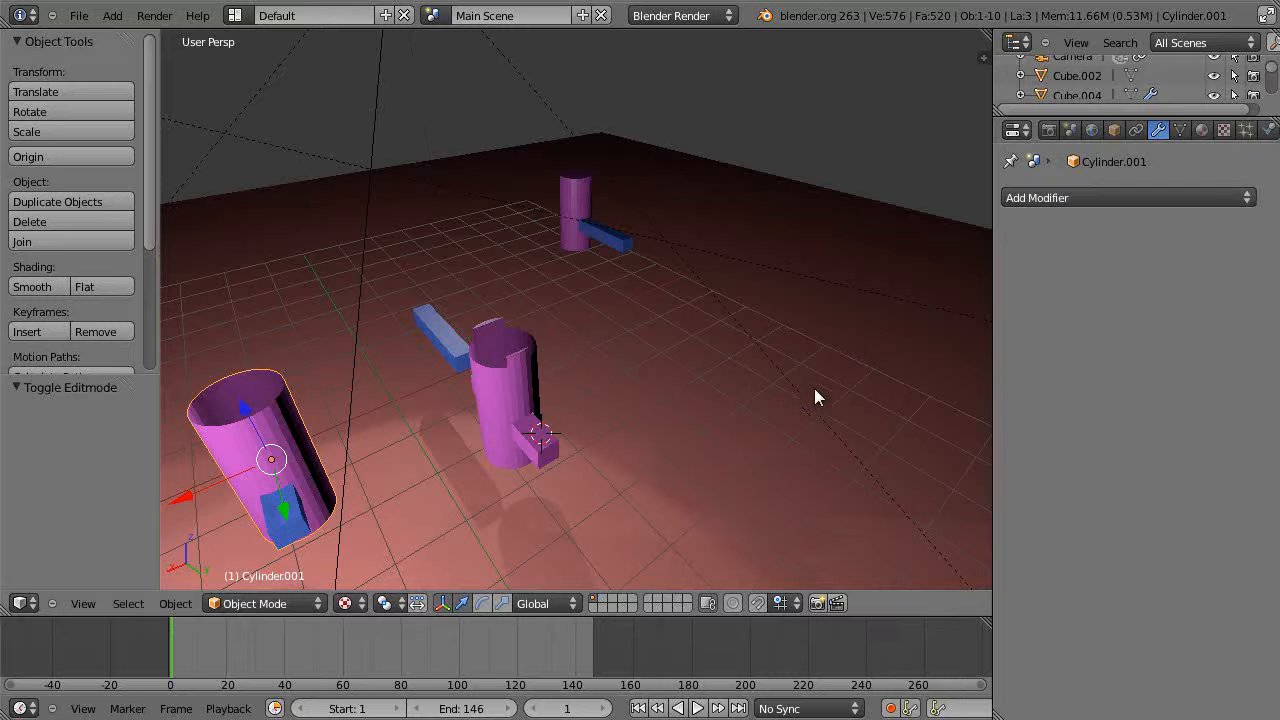